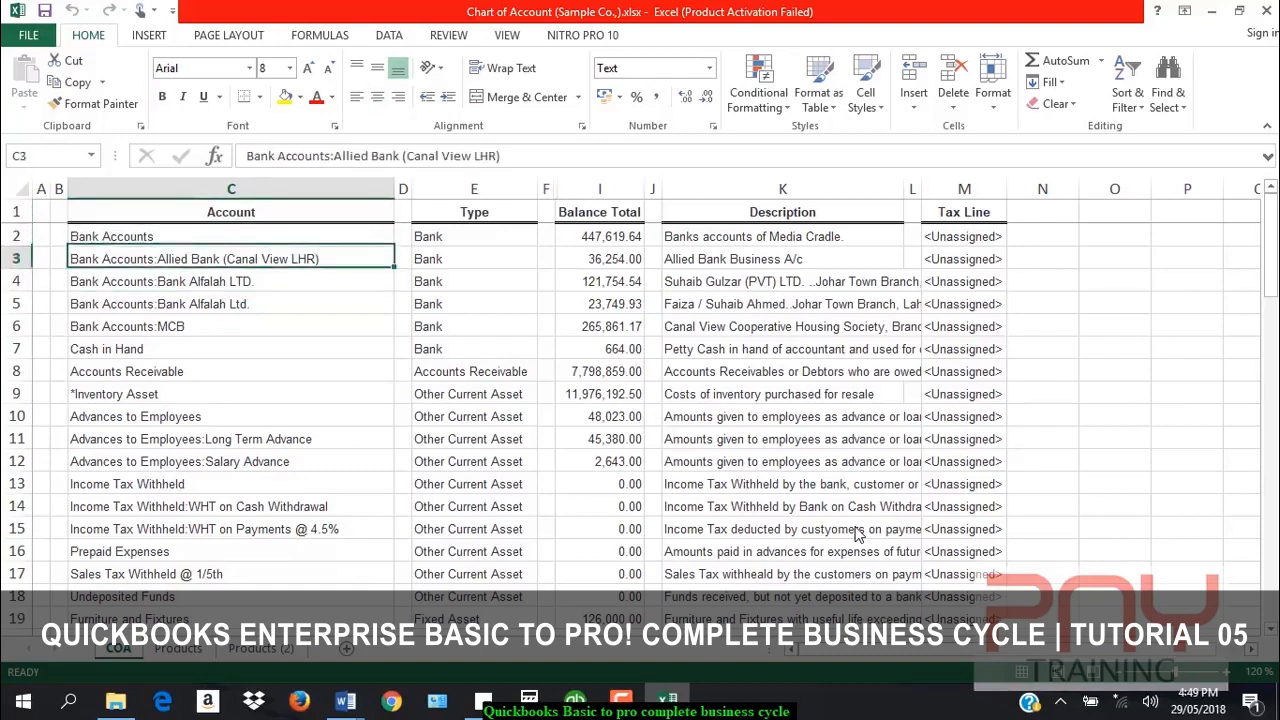
# Select the Bank Accounts name and balance cells, then an empty cell right of the table.
pyautogui.click(474, 303)
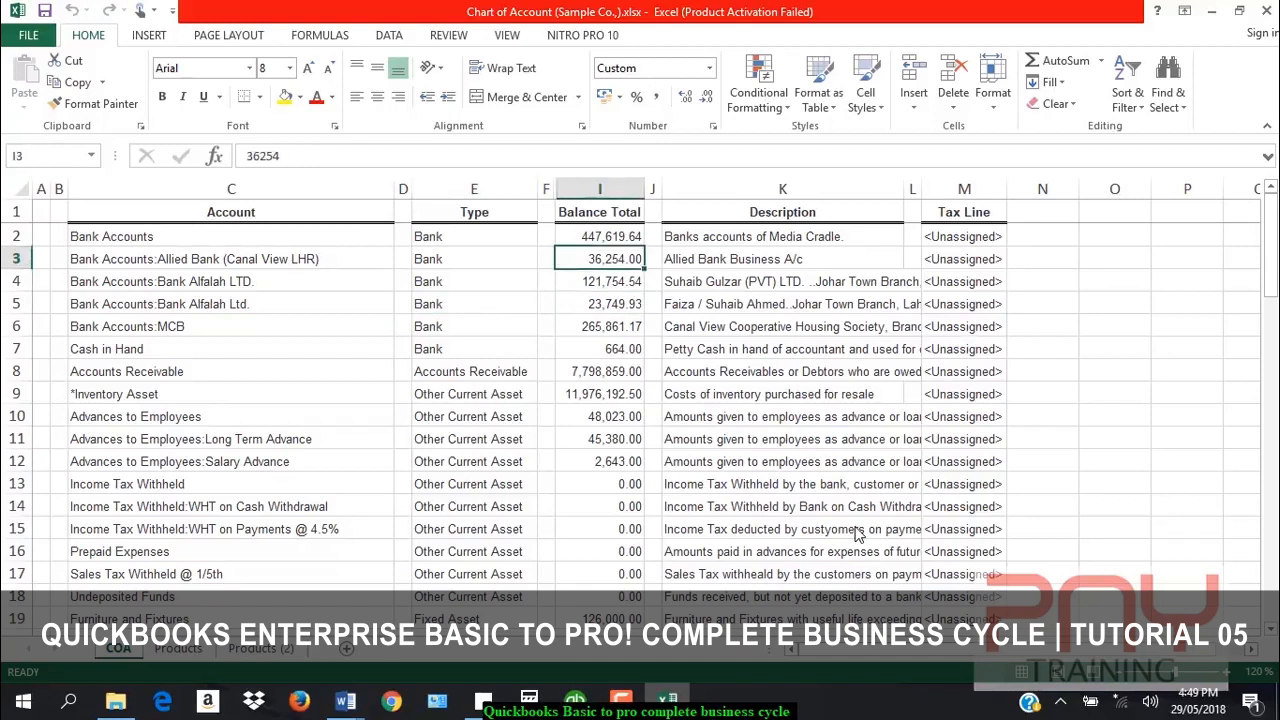
pyautogui.click(231, 211)
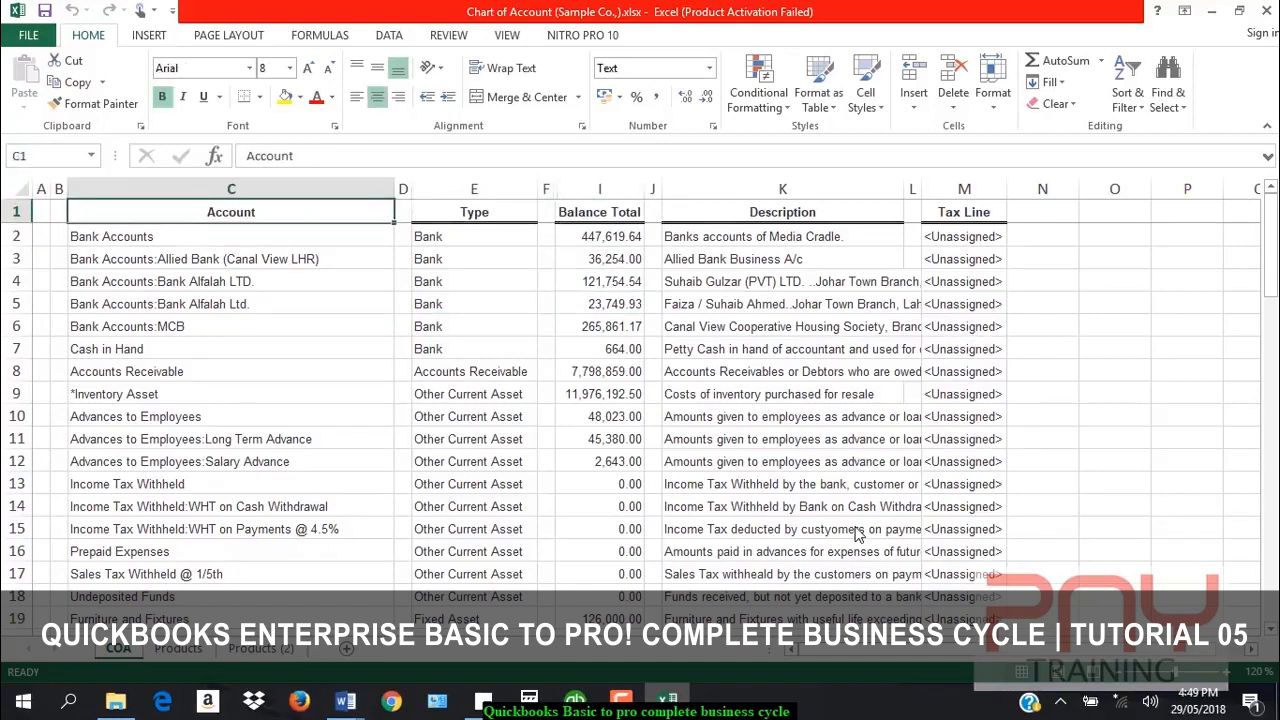
pyautogui.click(231, 236)
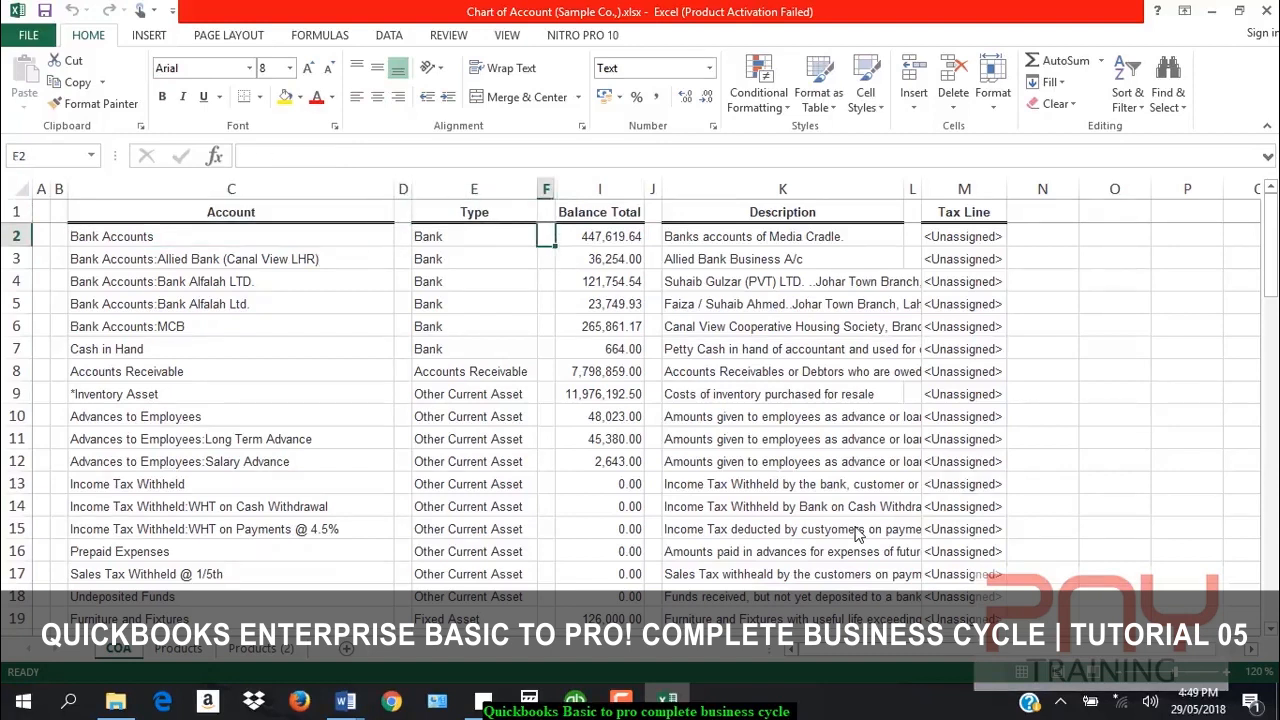
pyautogui.click(600, 236)
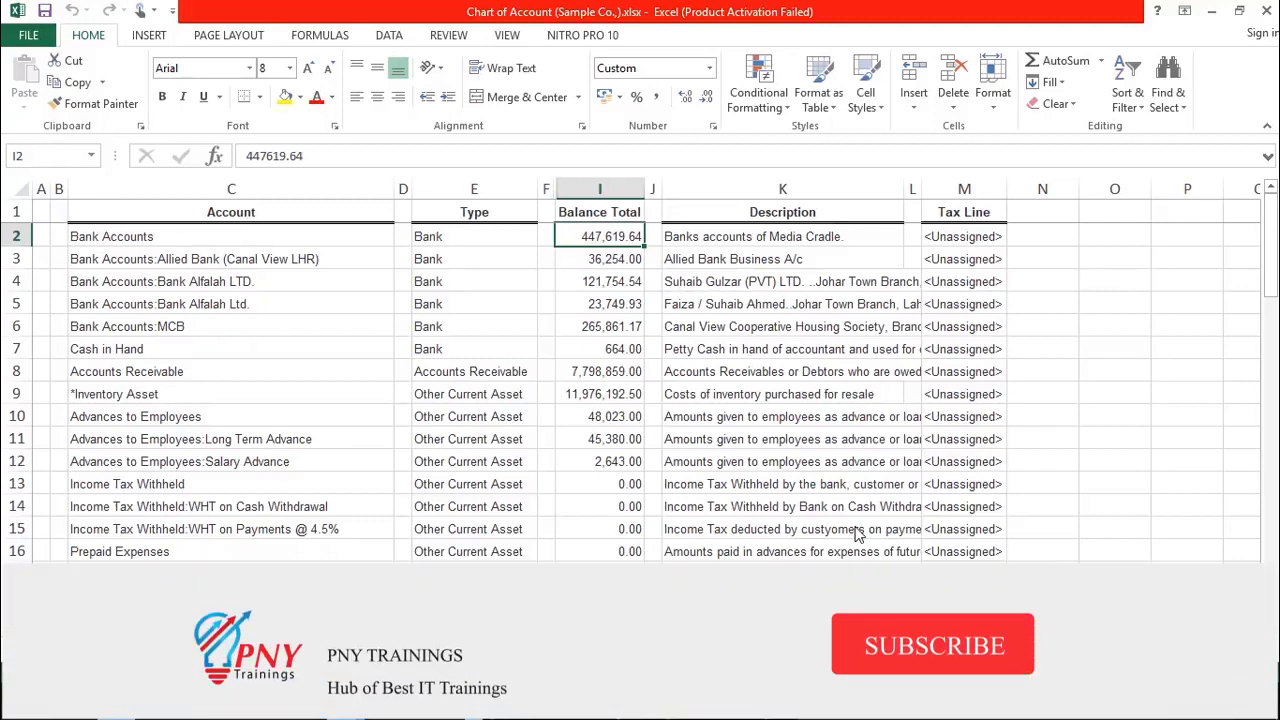
pyautogui.click(231, 236)
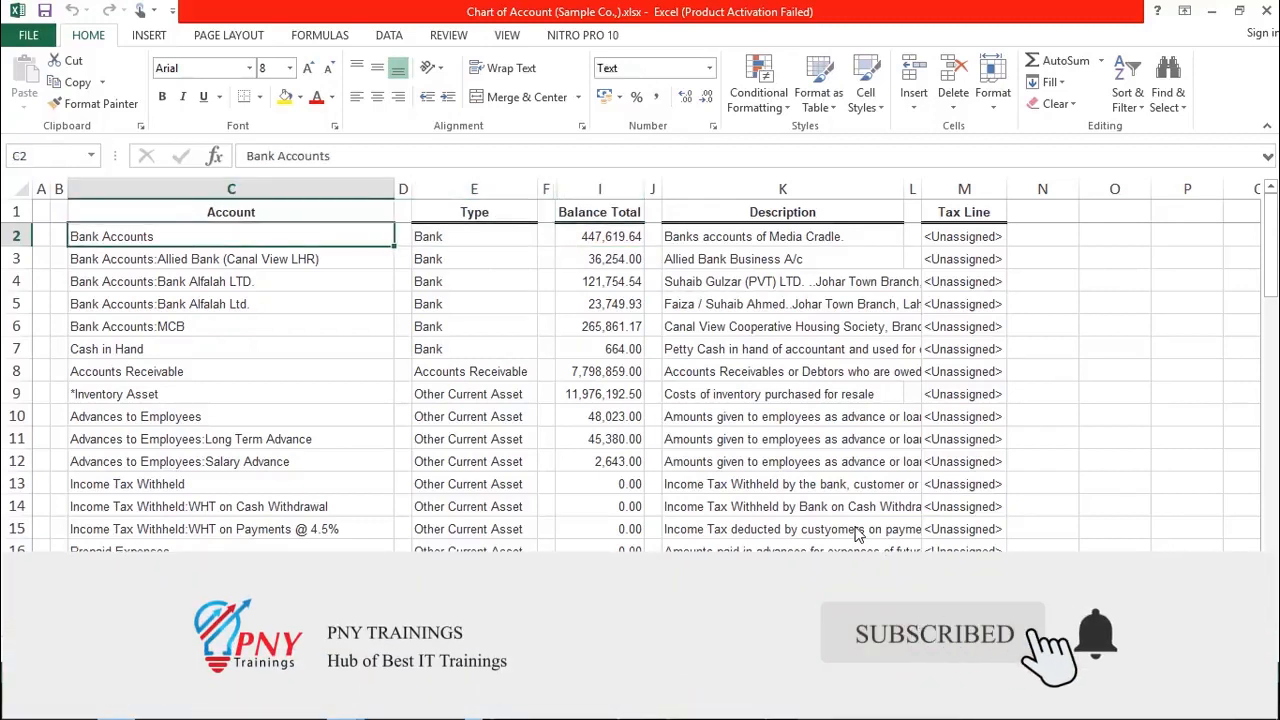
pyautogui.click(600, 236)
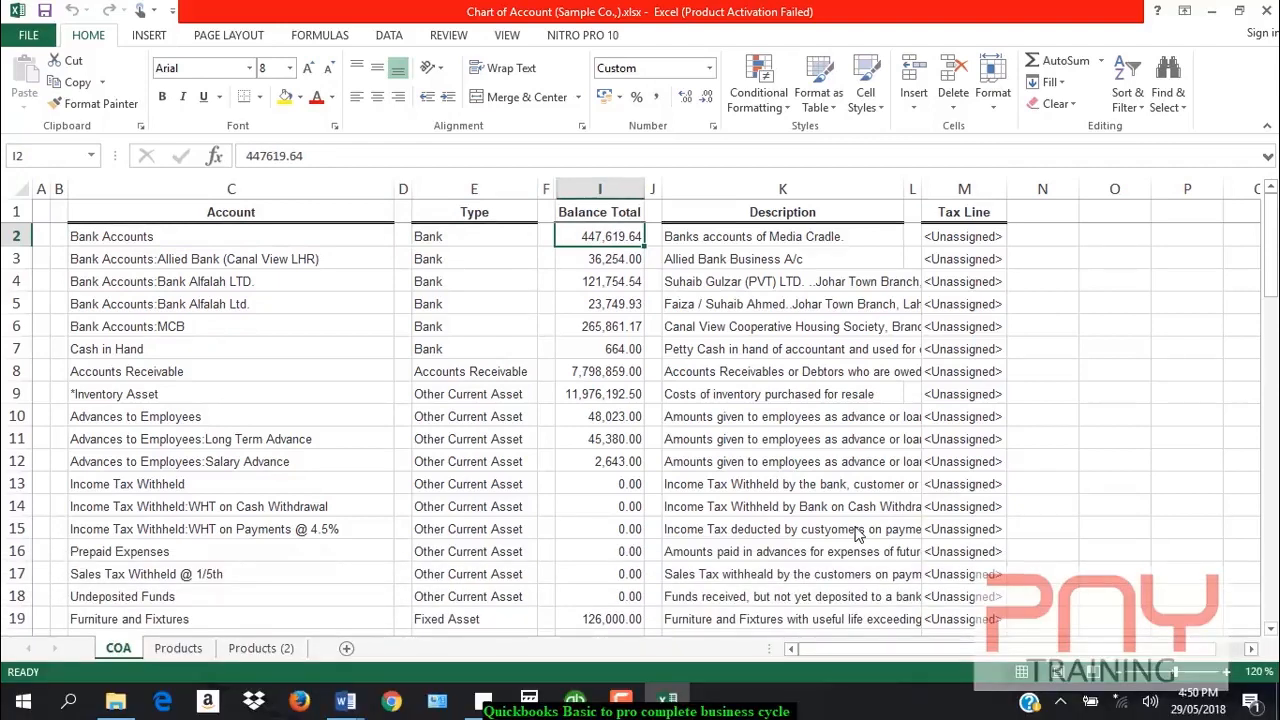
pyautogui.click(1114, 235)
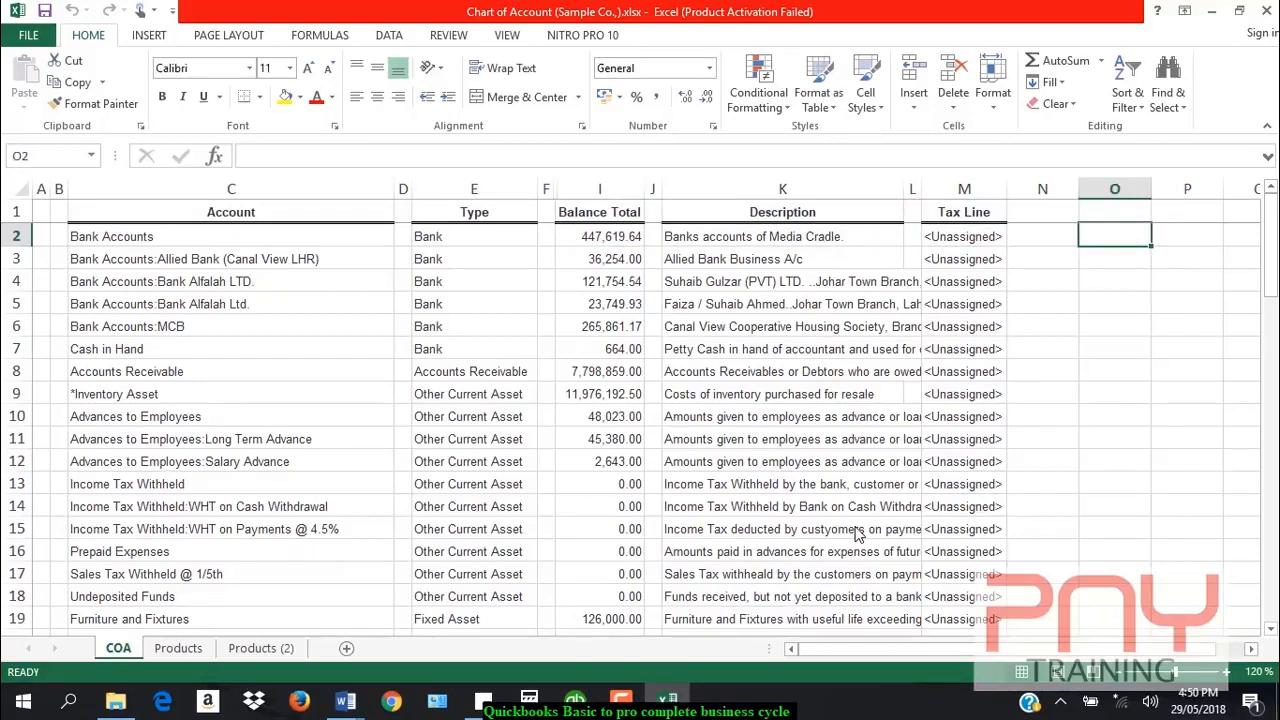
# Enter the heading 'Bank Accounts Balances' in cell Q2.
pyautogui.click(1187, 235)
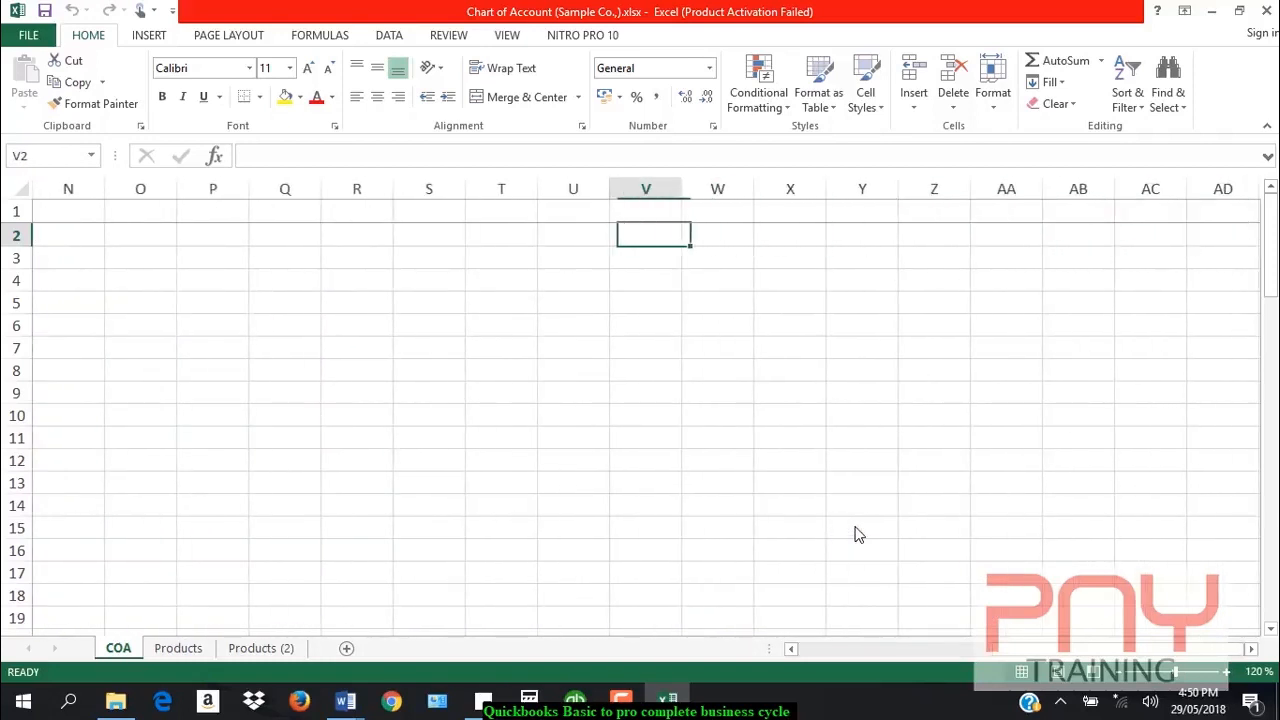
pyautogui.write('B')
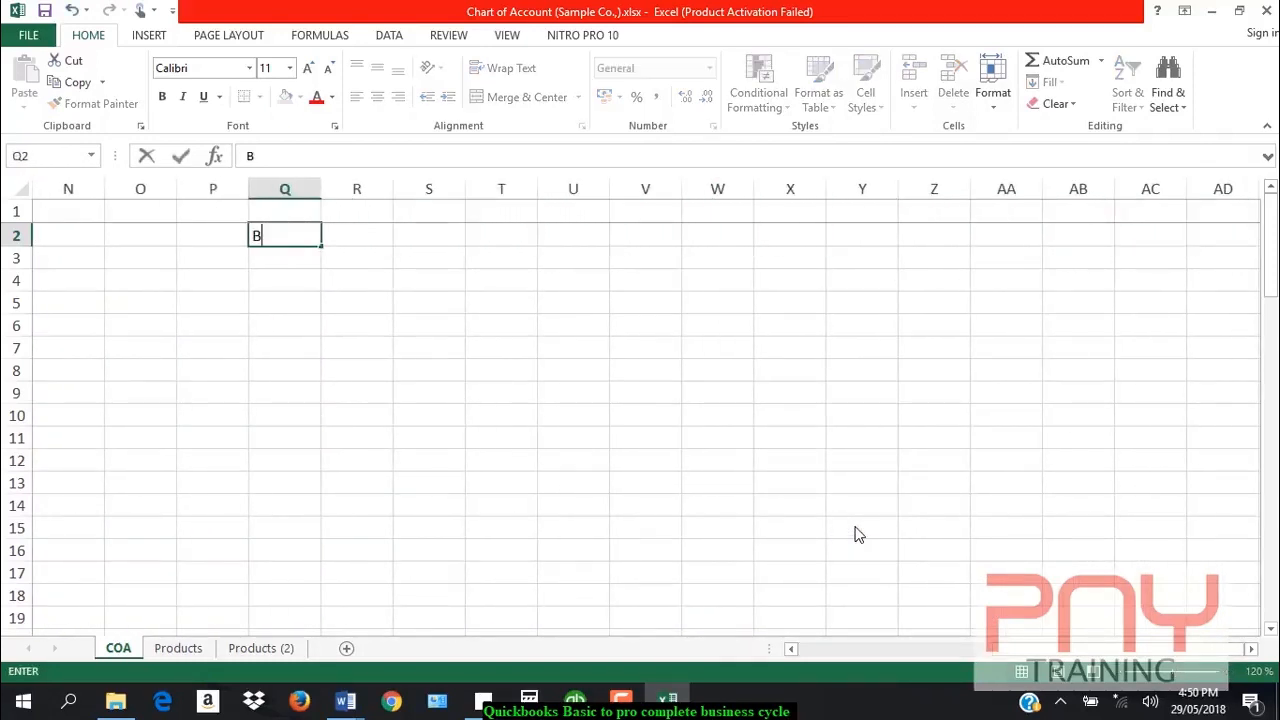
pyautogui.write('ank Accoj')
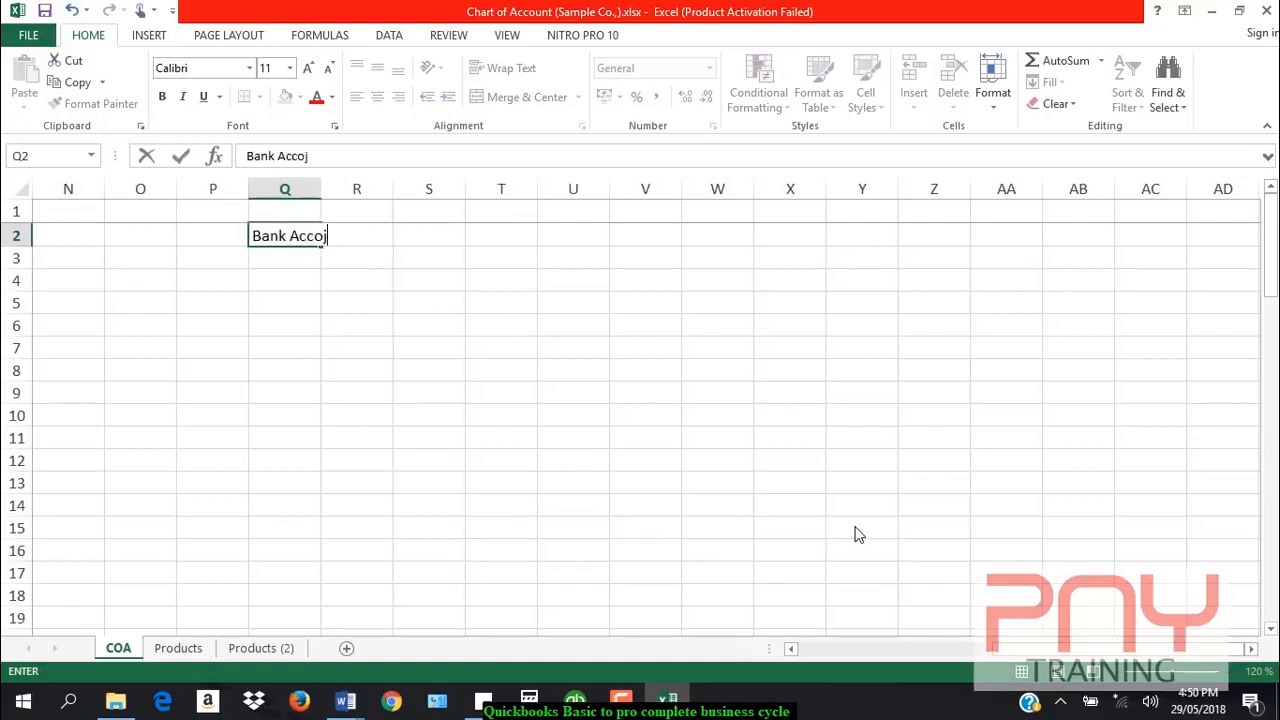
pyautogui.write('unts Balances')
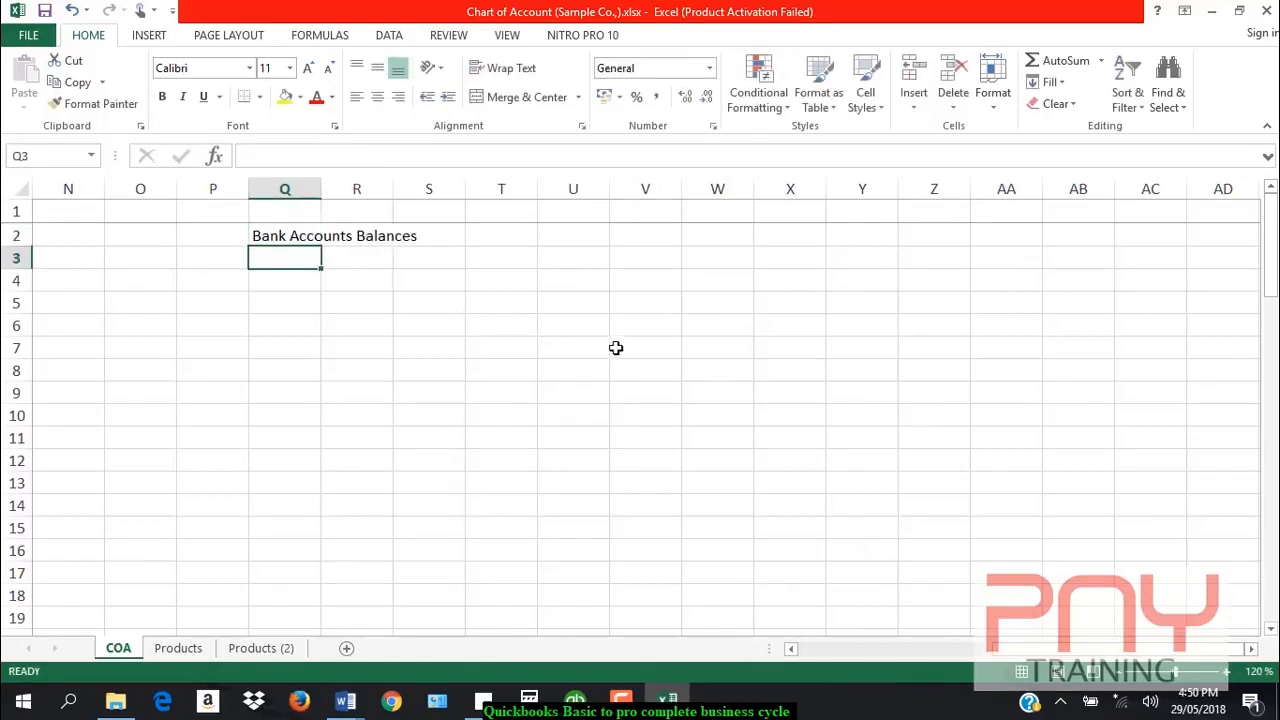
# Enter 'Cutoff Date 29-05-2018' as the R1 header and move to cell Q3.
pyautogui.click(460, 211)
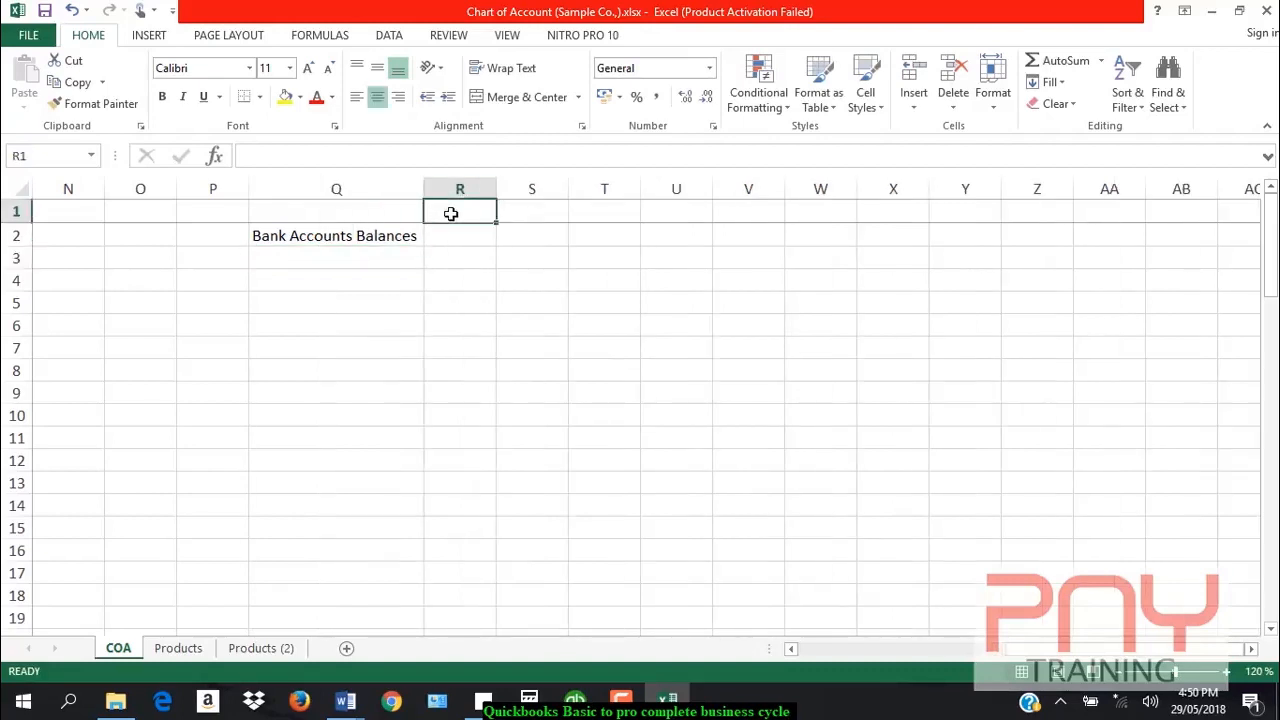
pyautogui.write('Cutt off')
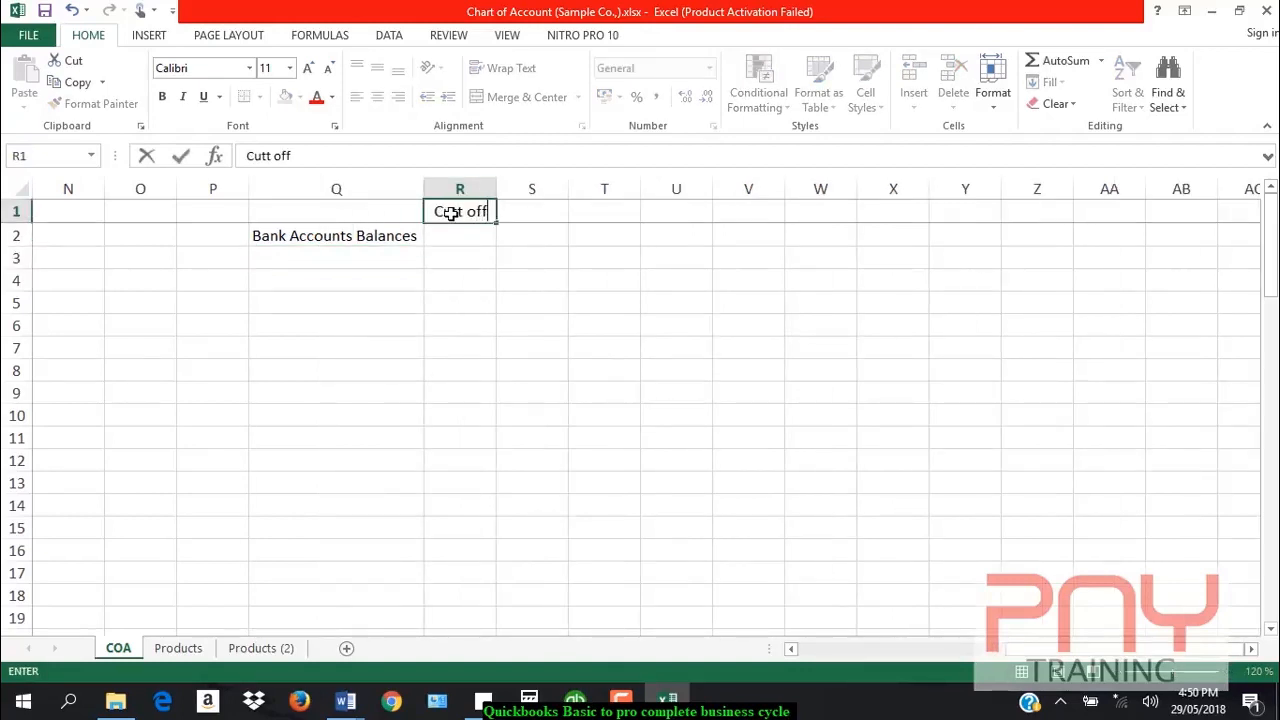
pyautogui.write('Cutoff D')
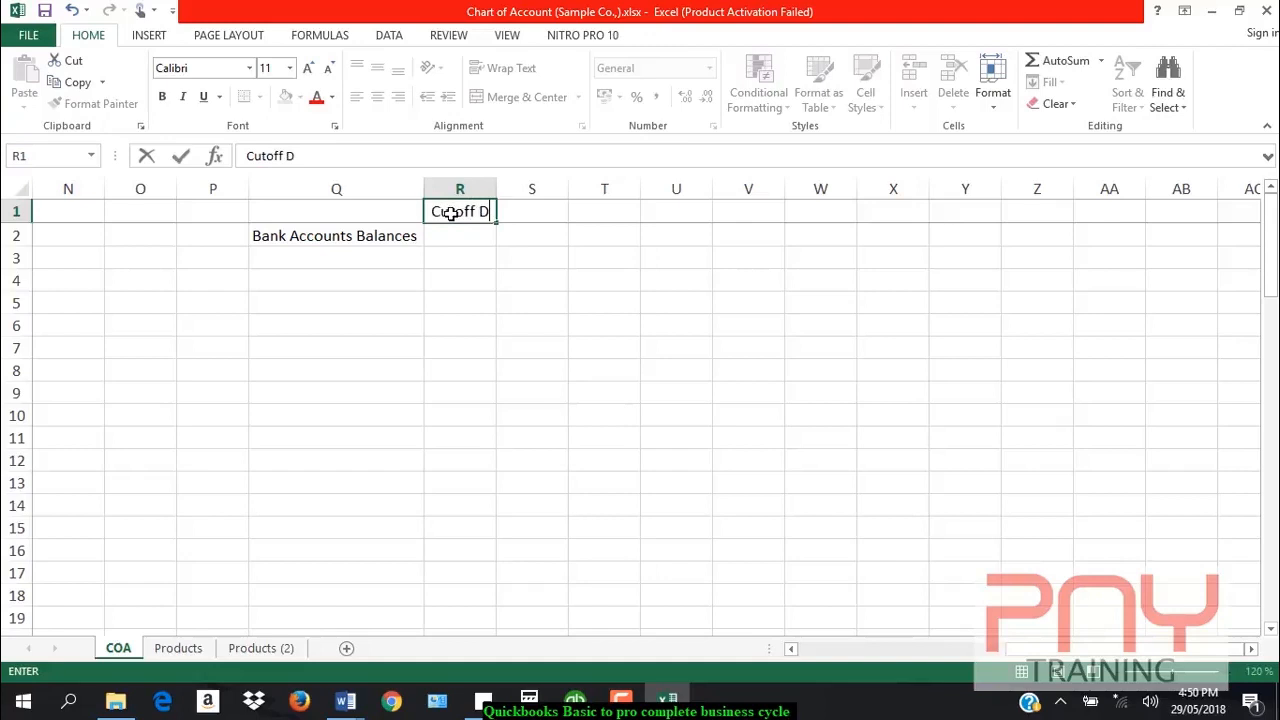
pyautogui.write('ate 2')
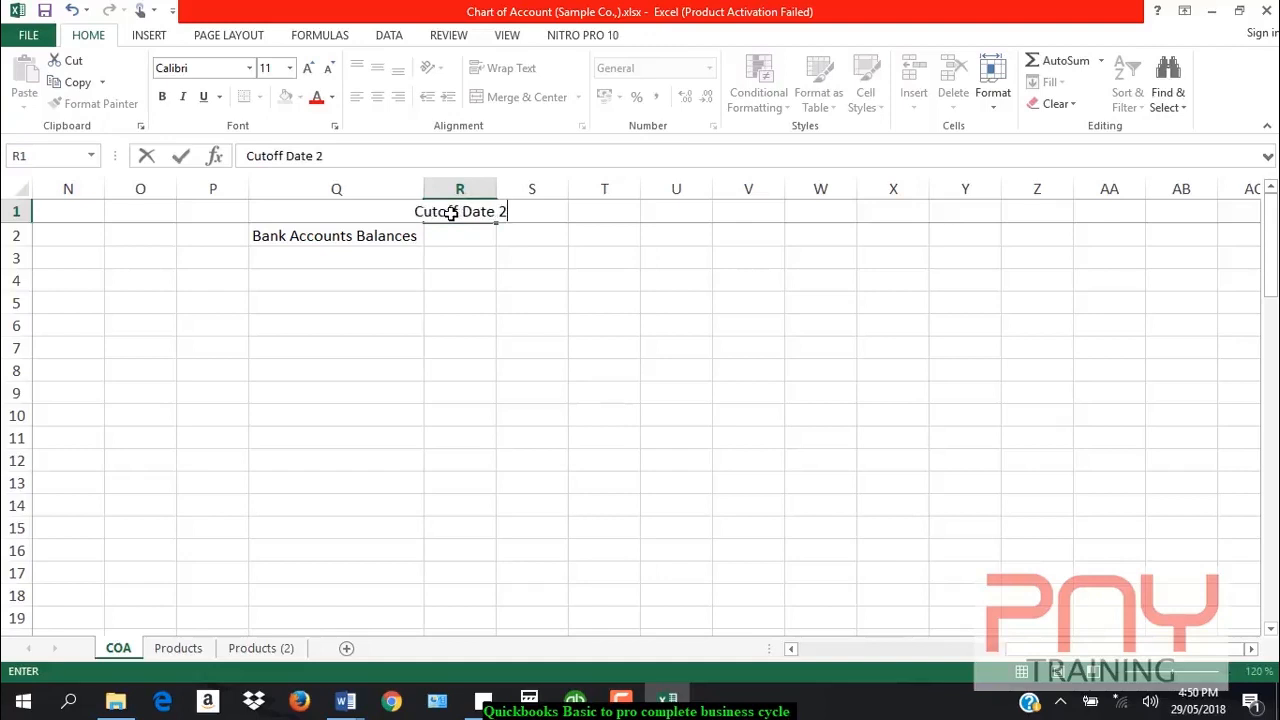
pyautogui.write('9-05-2018')
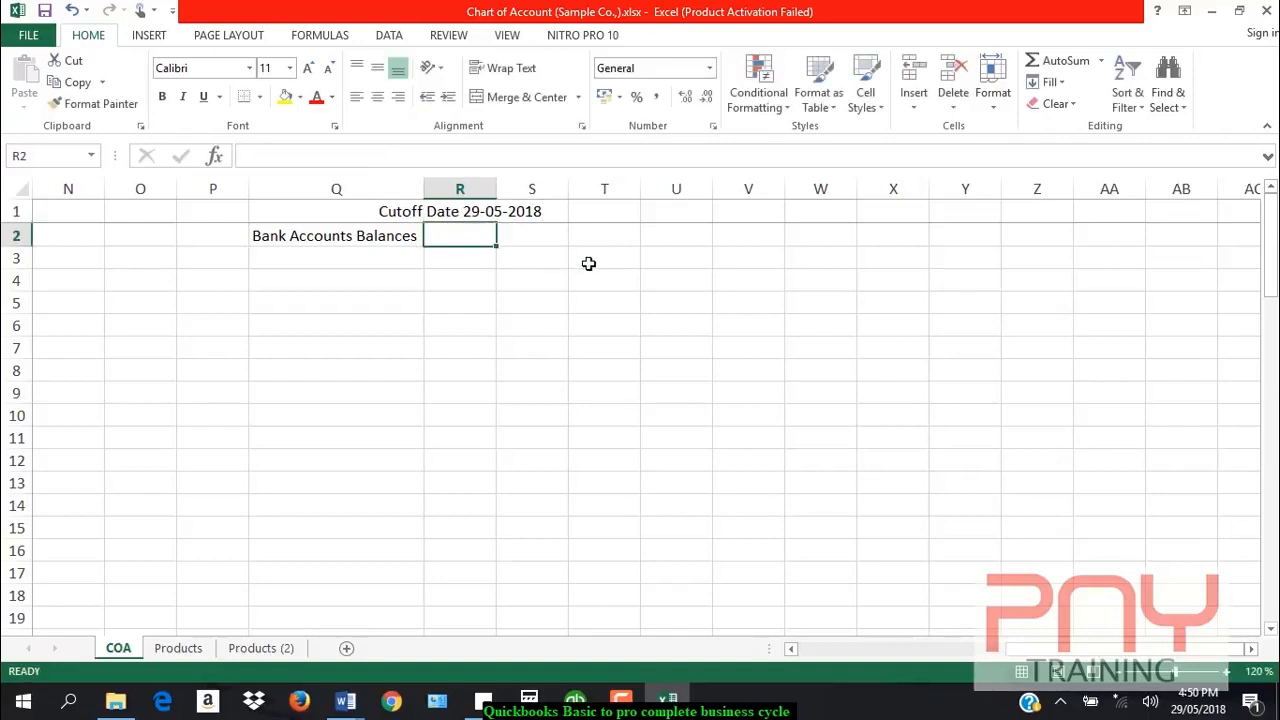
pyautogui.click(336, 258)
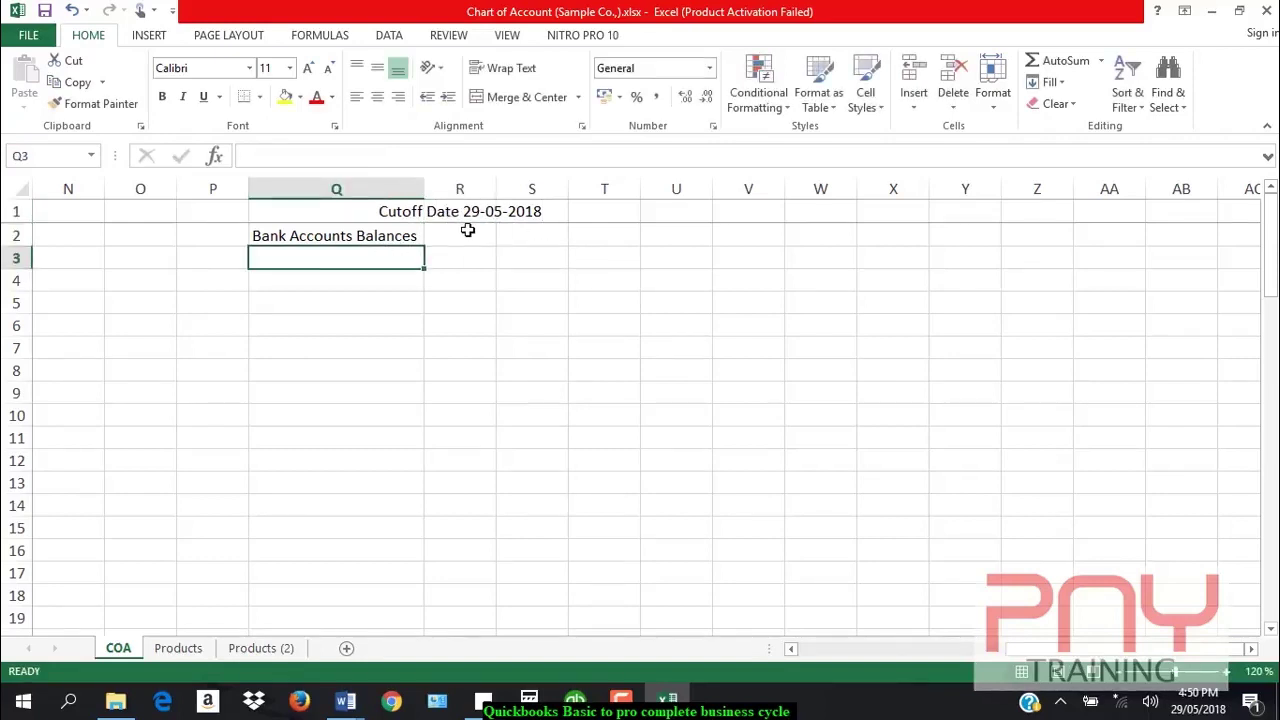
pyautogui.click(510, 235)
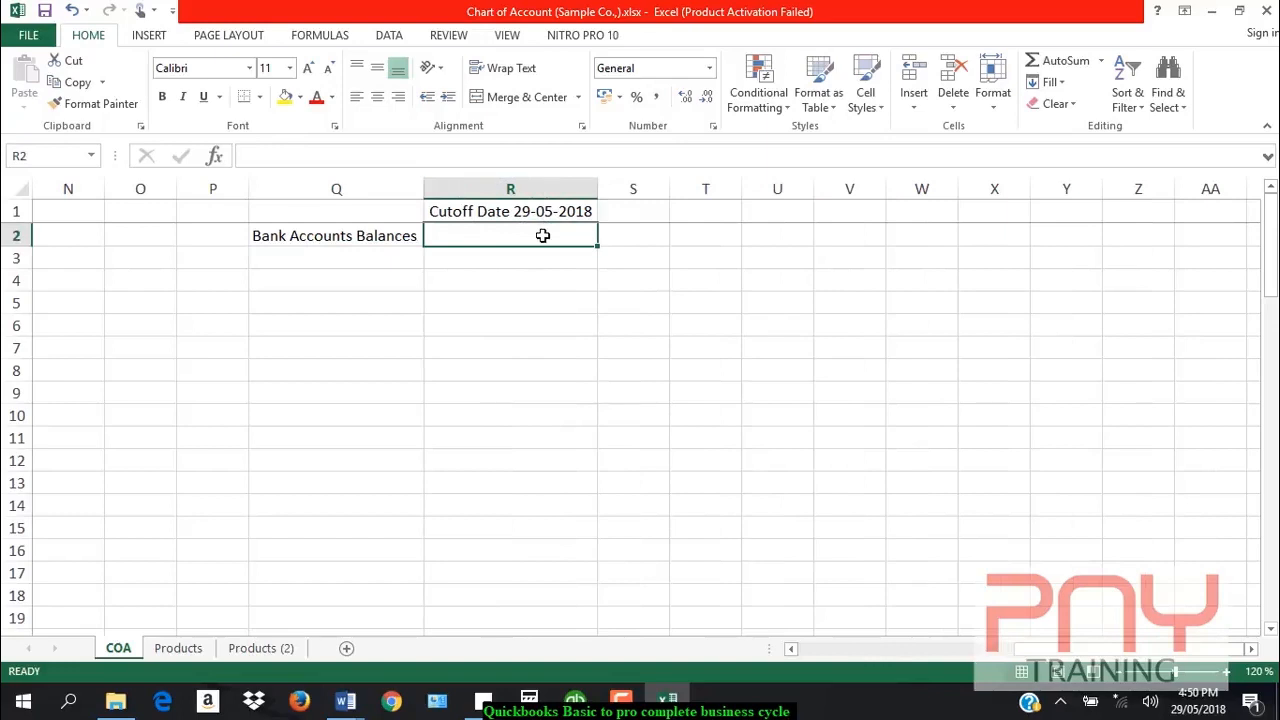
pyautogui.click(336, 258)
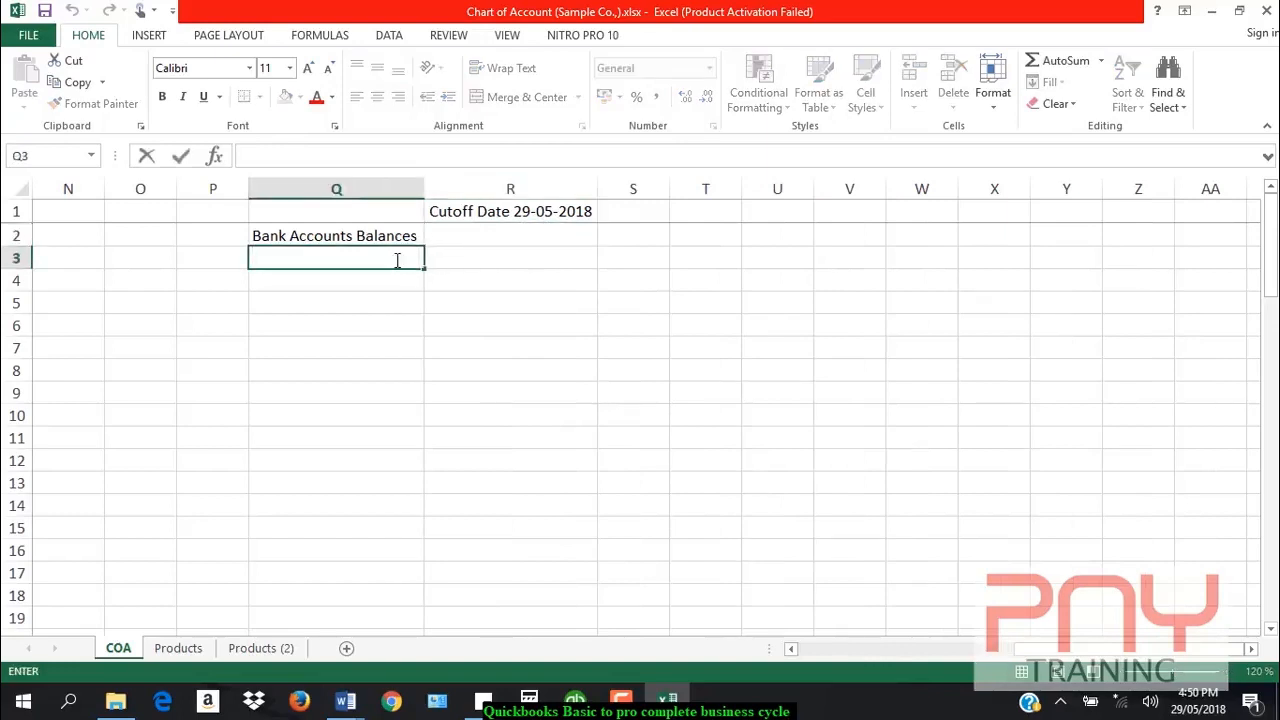
# Enter Allied Bank 500000, MCB 200000 and Cash In hand 15000 in Q3:R5, correcting R5.
pyautogui.write('Allied Bank')
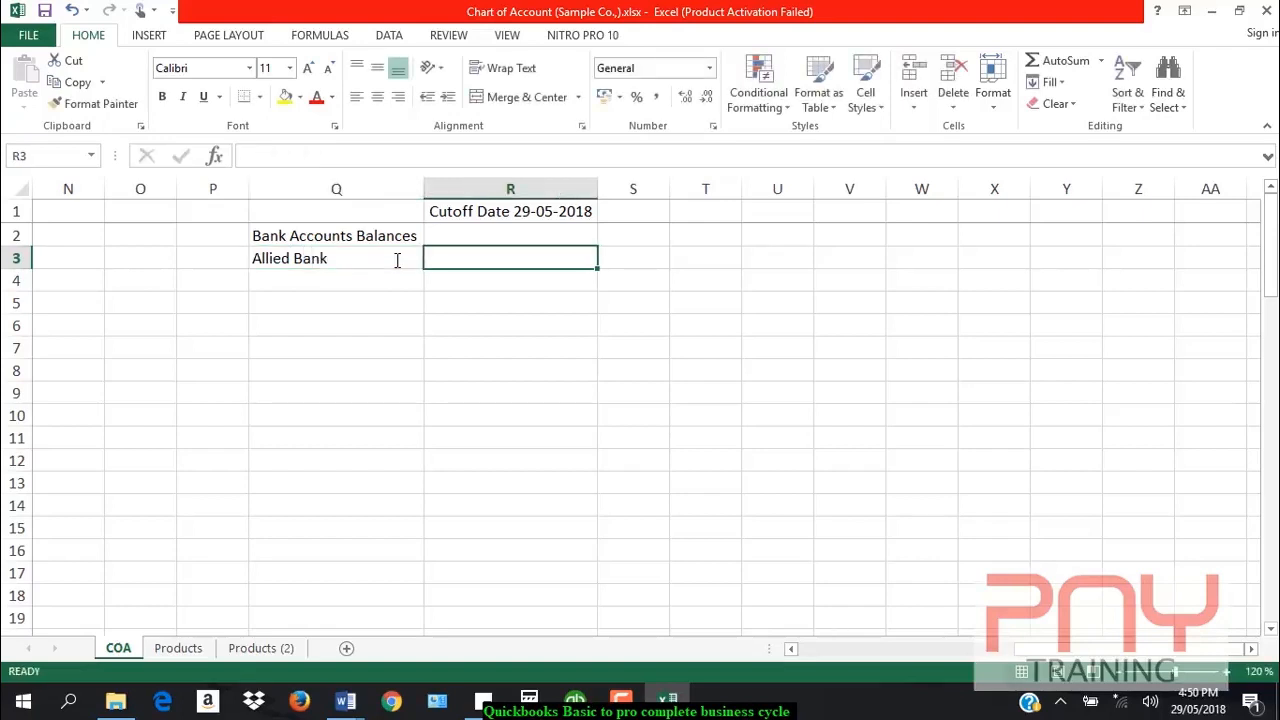
pyautogui.write('500000')
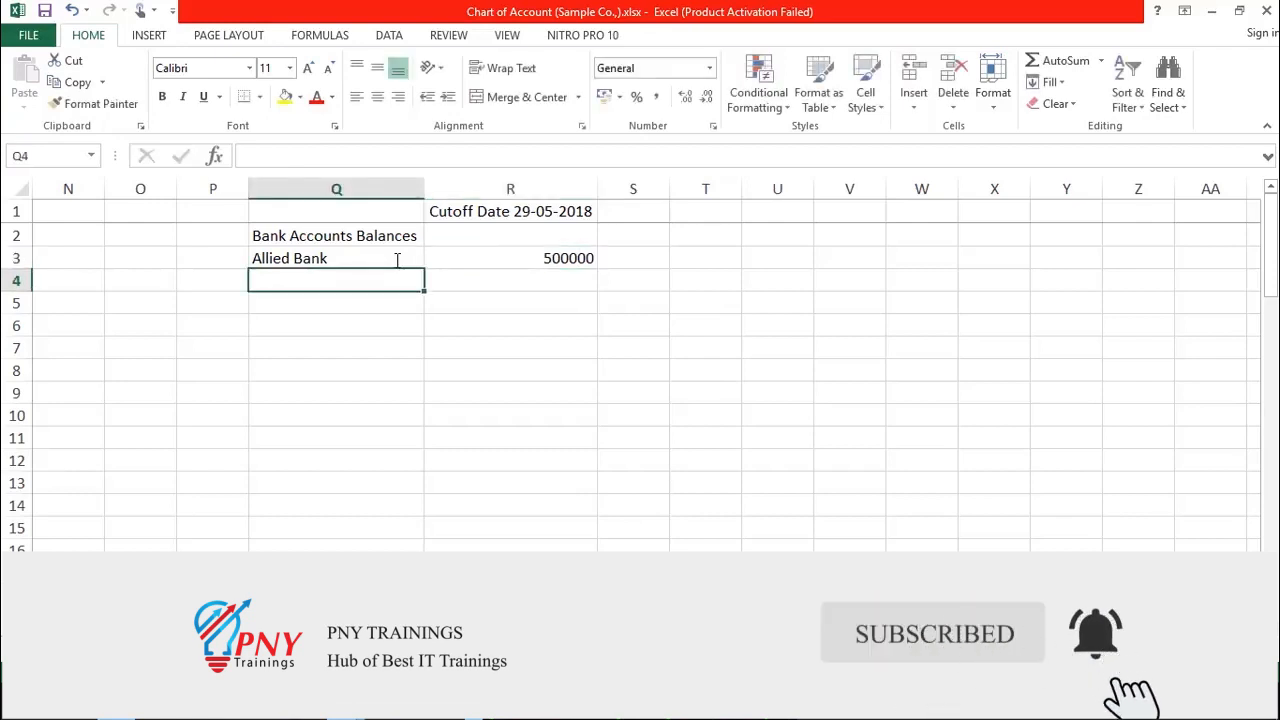
pyautogui.write('MCB')
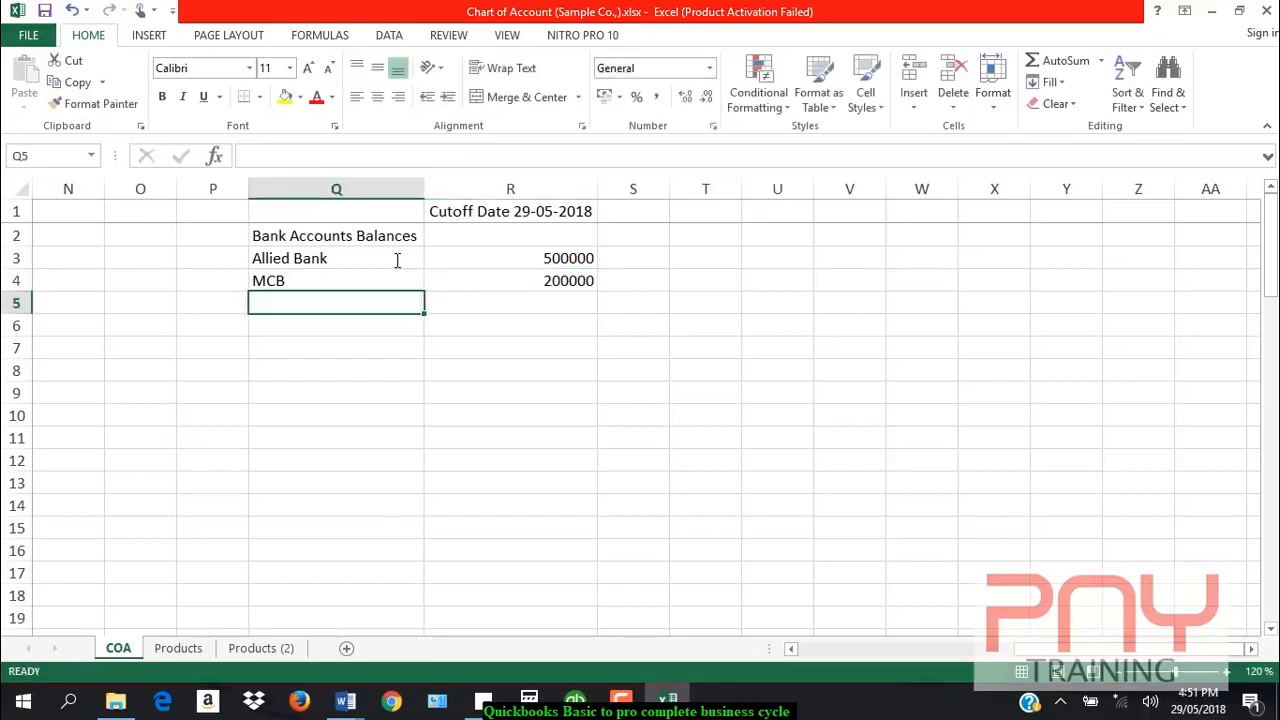
pyautogui.write('Cashin')
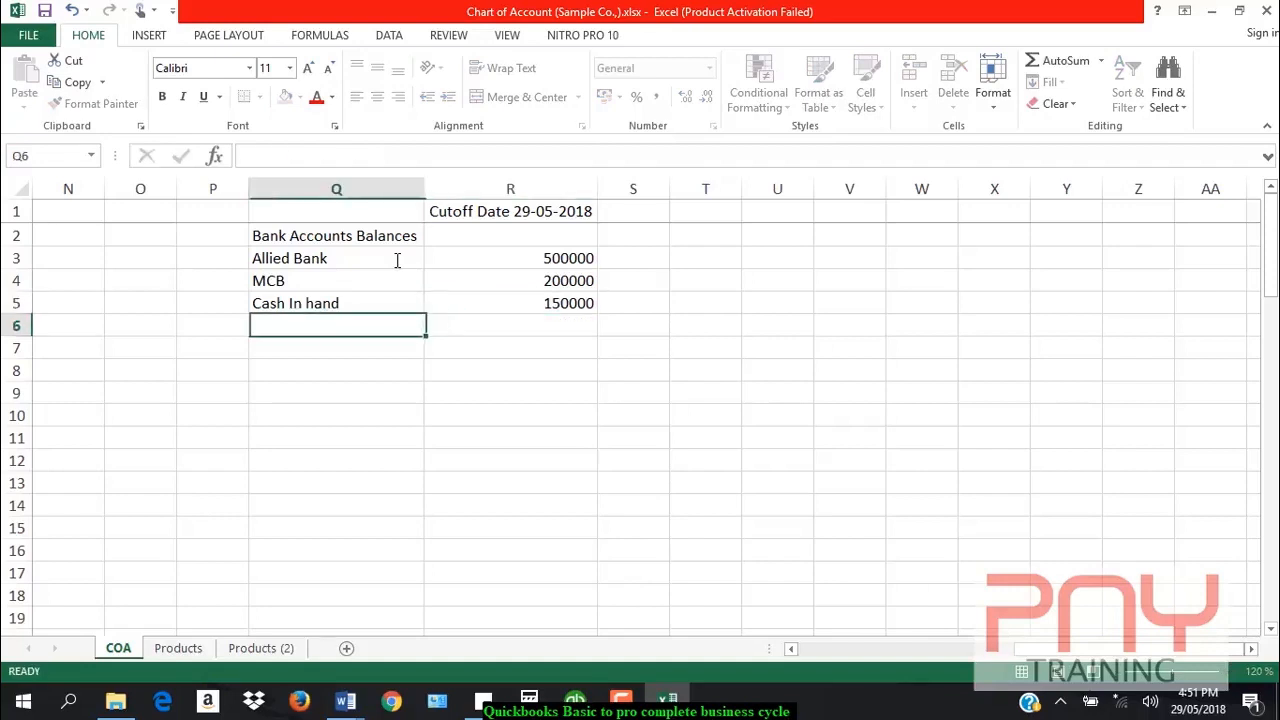
pyautogui.doubleClick(510, 303)
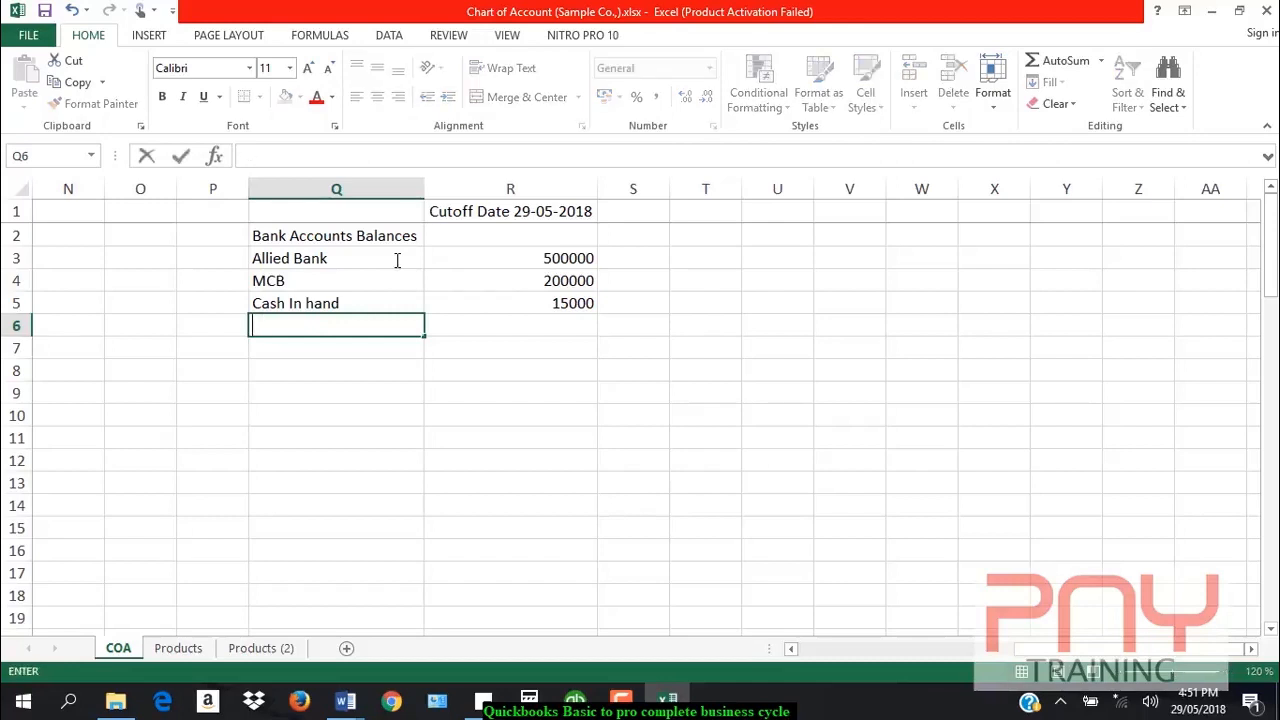
# Add the checklist lines for customer and vendor balances as of the cutoff date.
pyautogui.write('Customer Balnc')
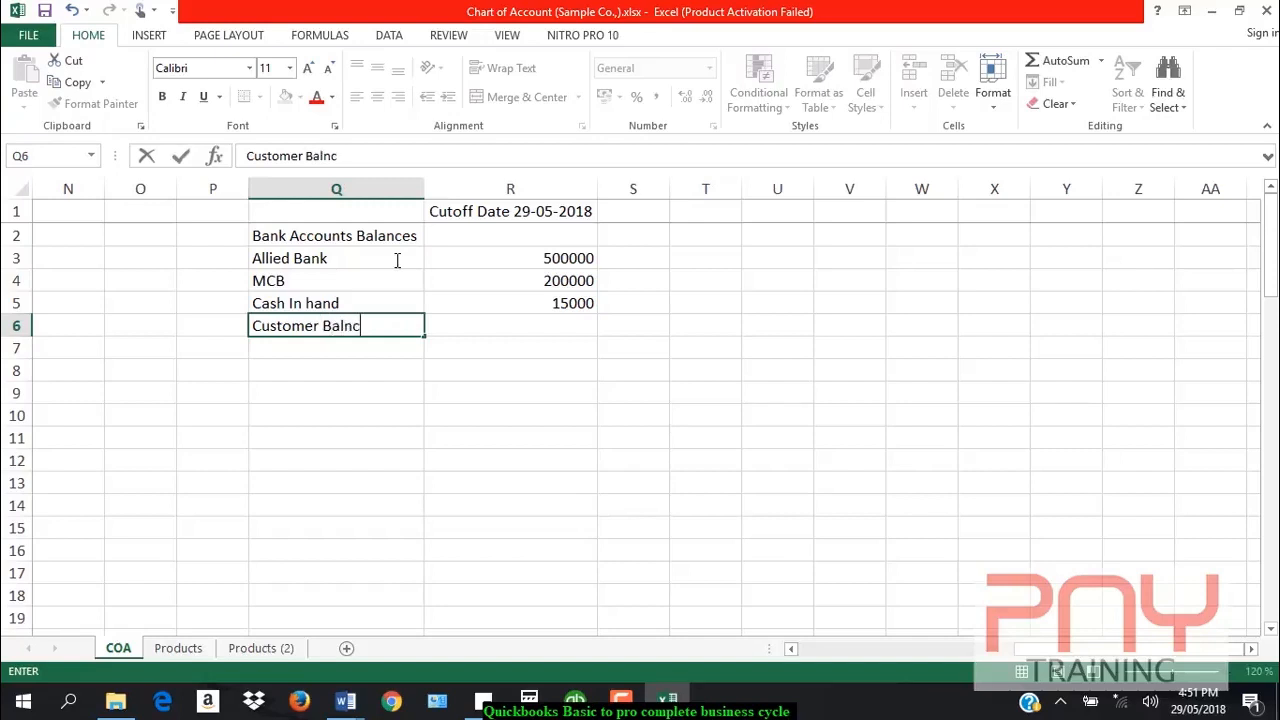
pyautogui.write('es as of')
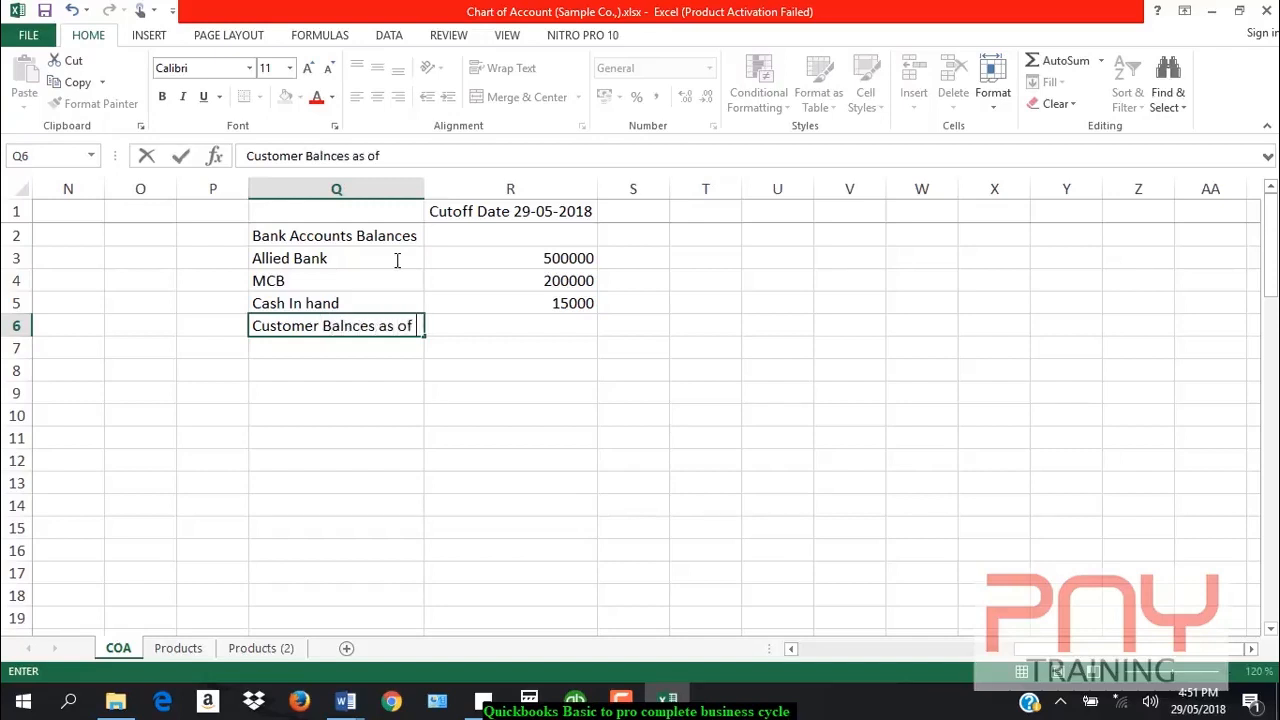
pyautogui.write('cutoff date')
pyautogui.click(336, 348)
pyautogui.write('Vendors')
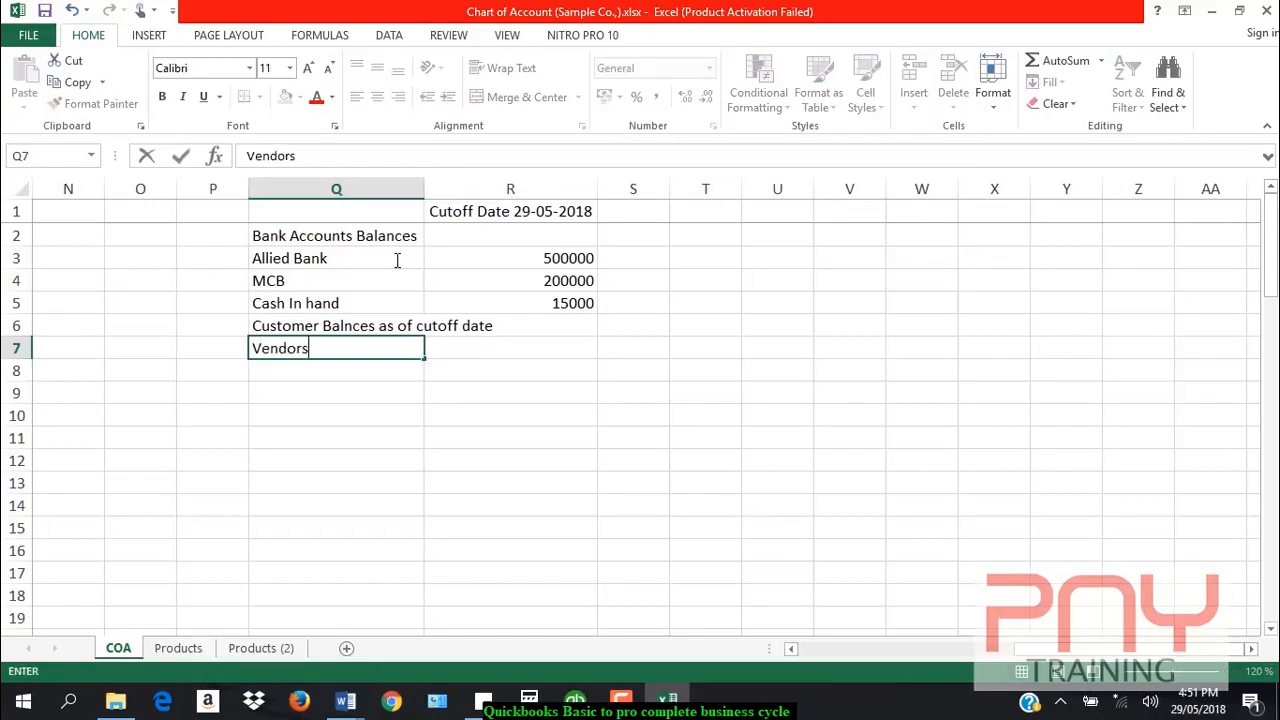
pyautogui.write('Balances as f')
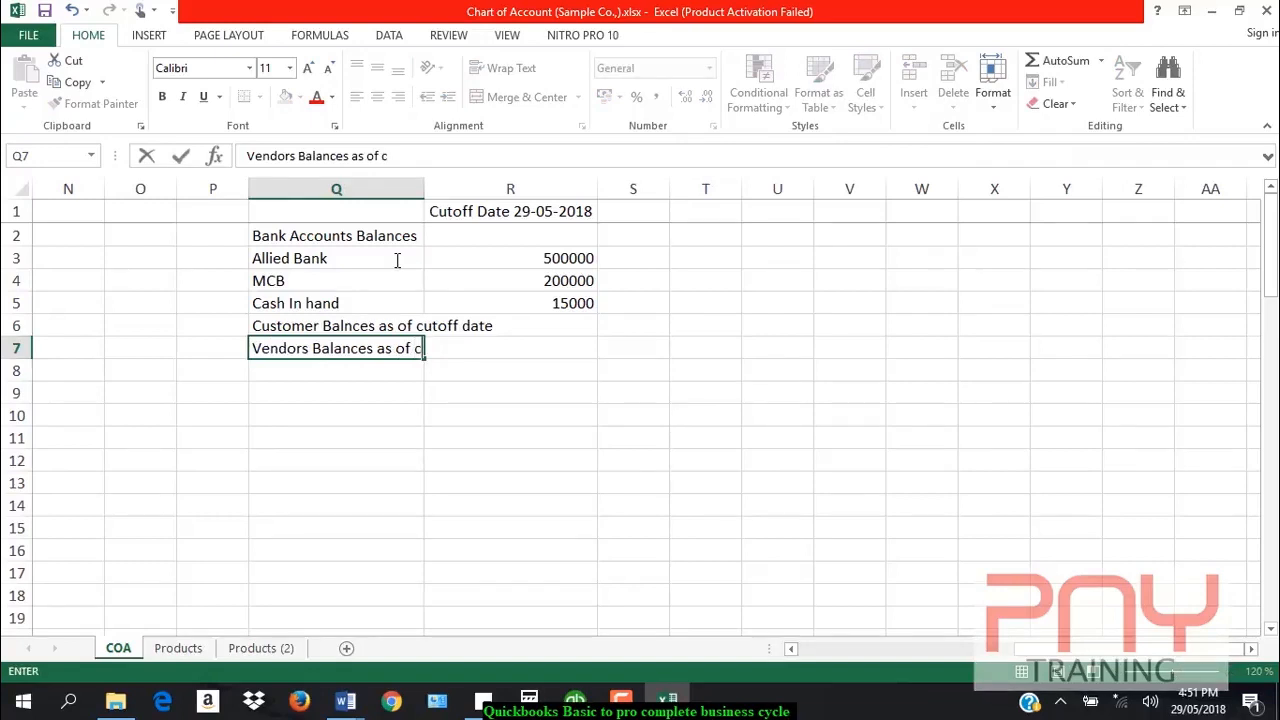
pyautogui.press('enter')
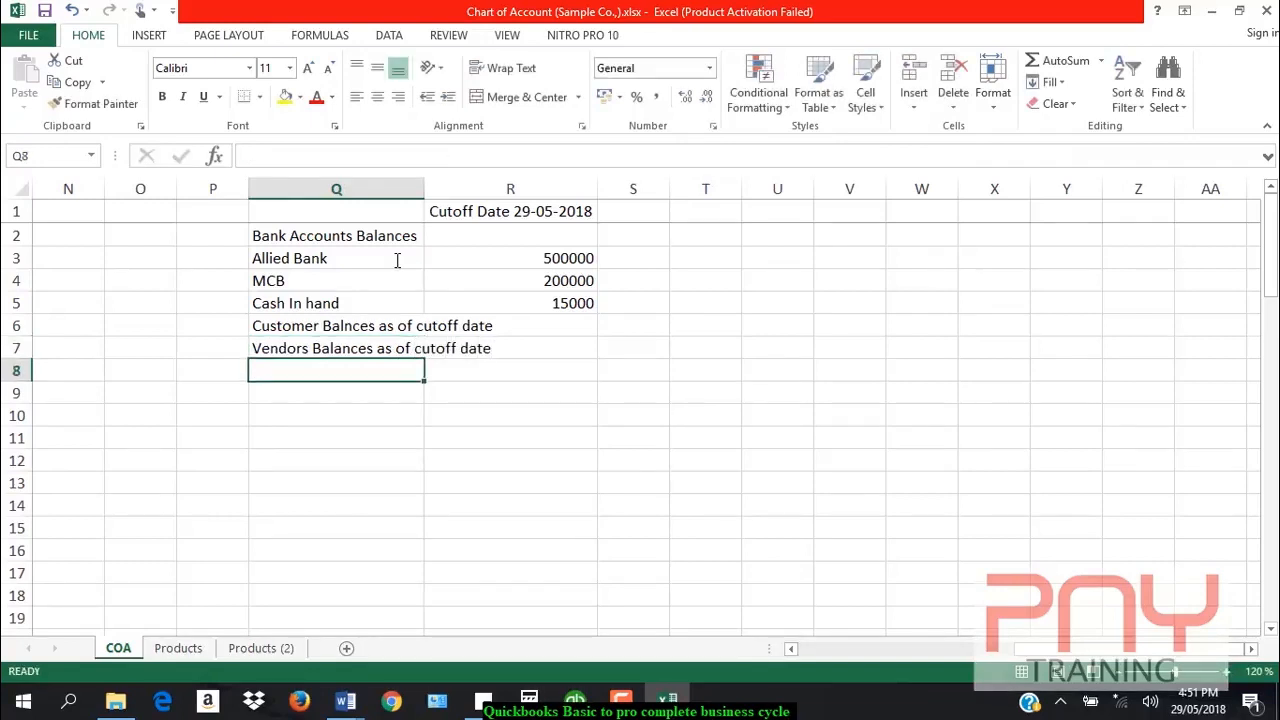
# Add 'Stock Balances alongwith Quantities' in Q8 and widen column Q to fit.
pyautogui.write('St')
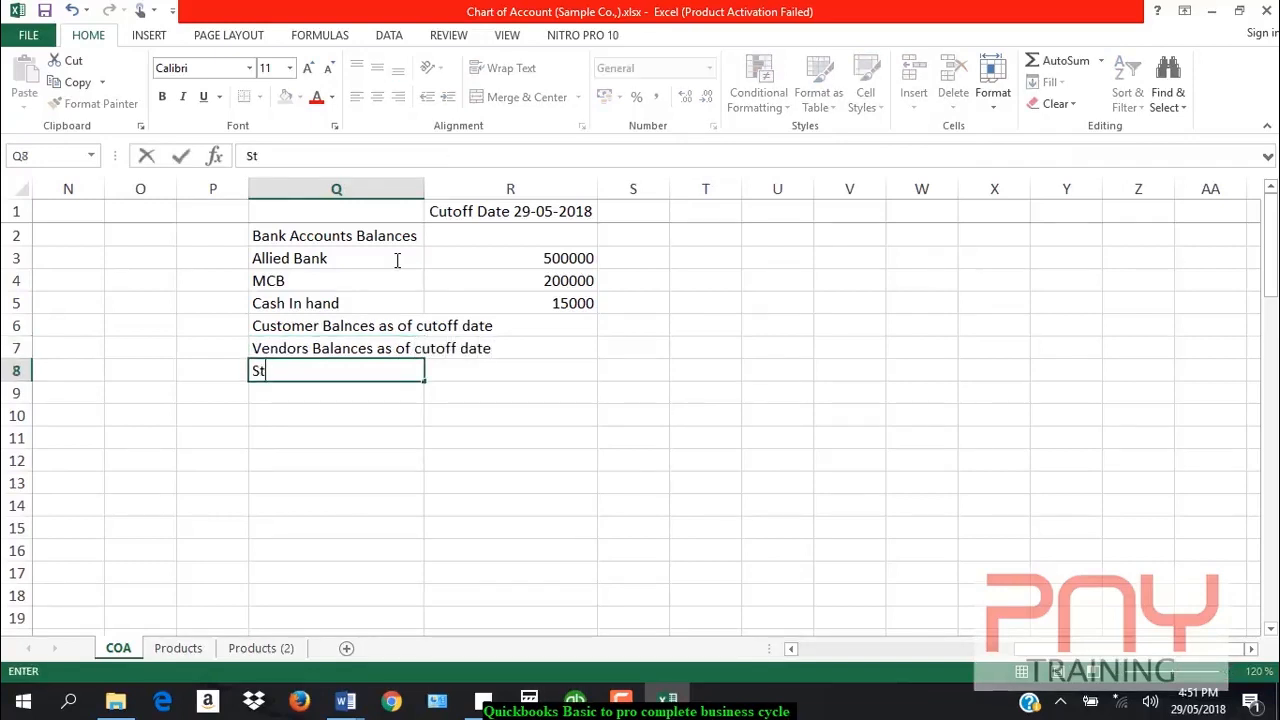
pyautogui.write('ock Balances')
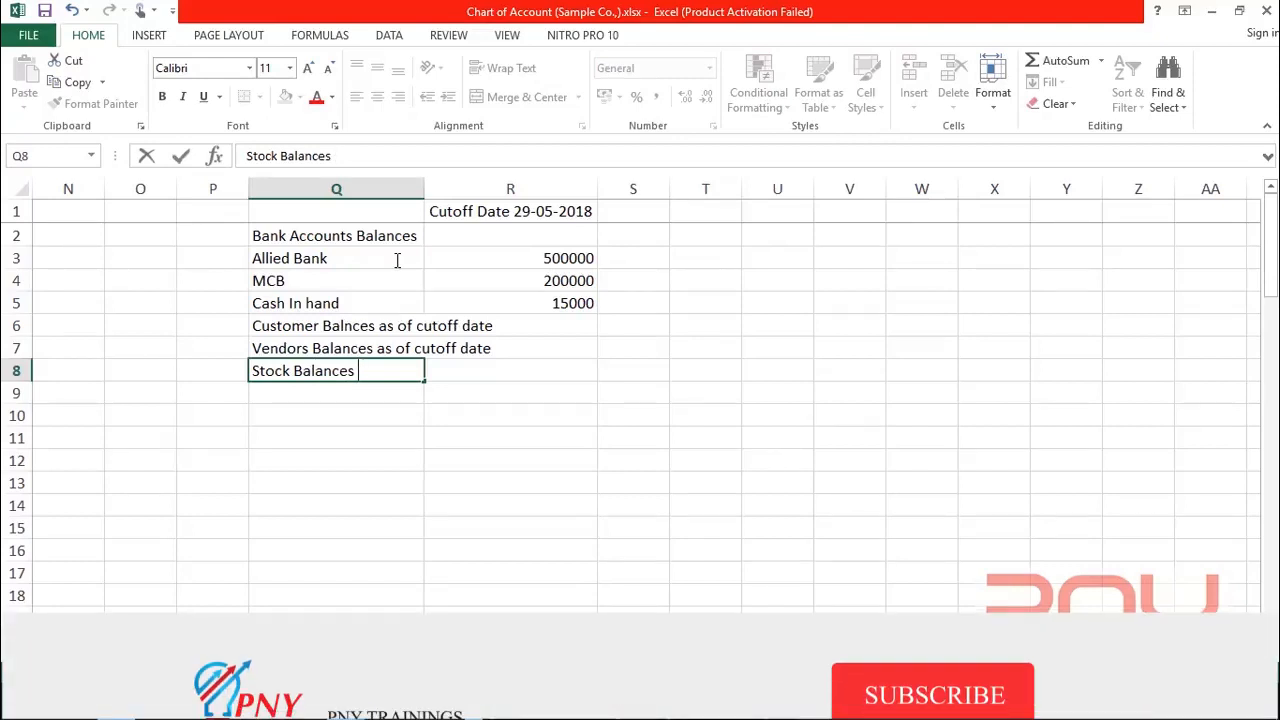
pyautogui.write('alongwi')
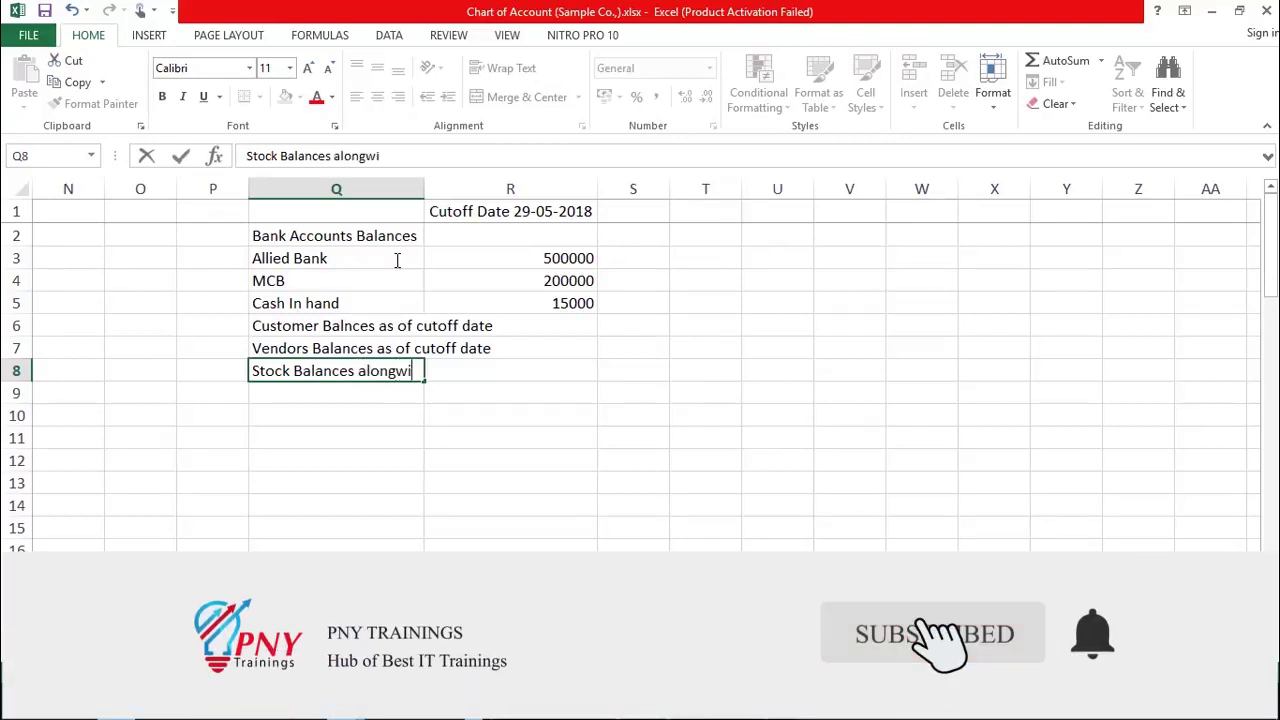
pyautogui.write('th')
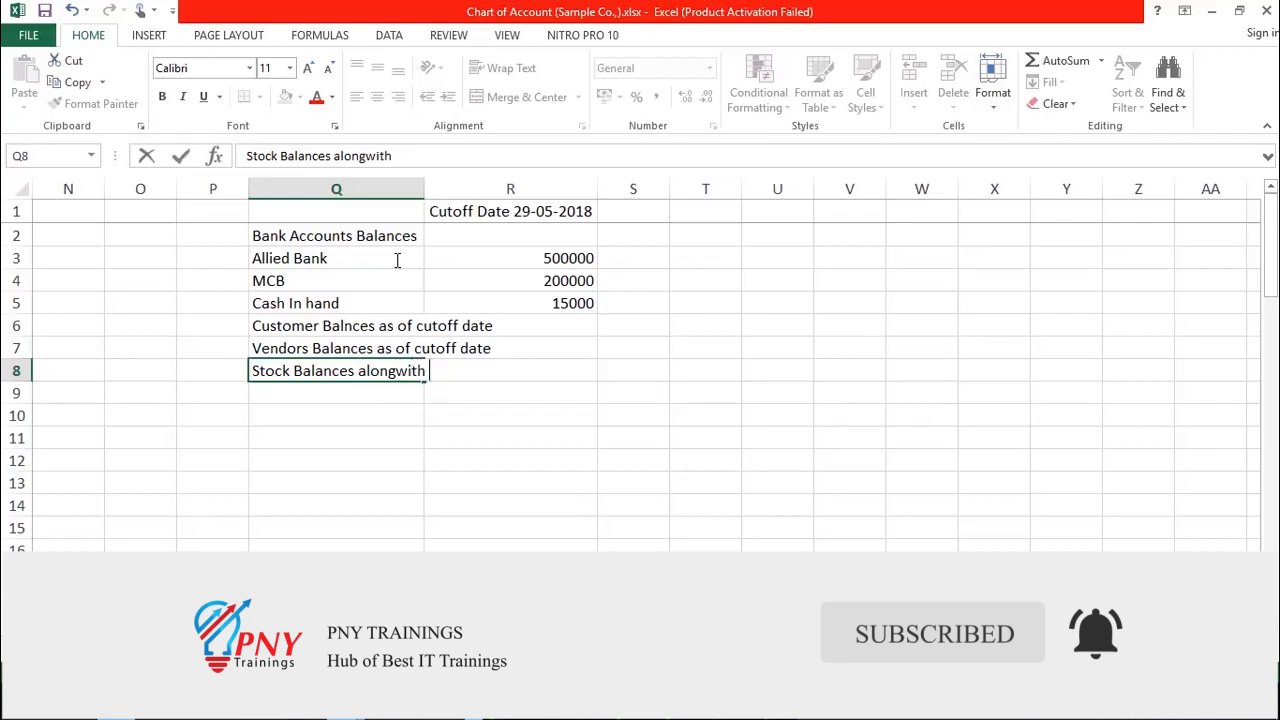
pyautogui.write('Quantities')
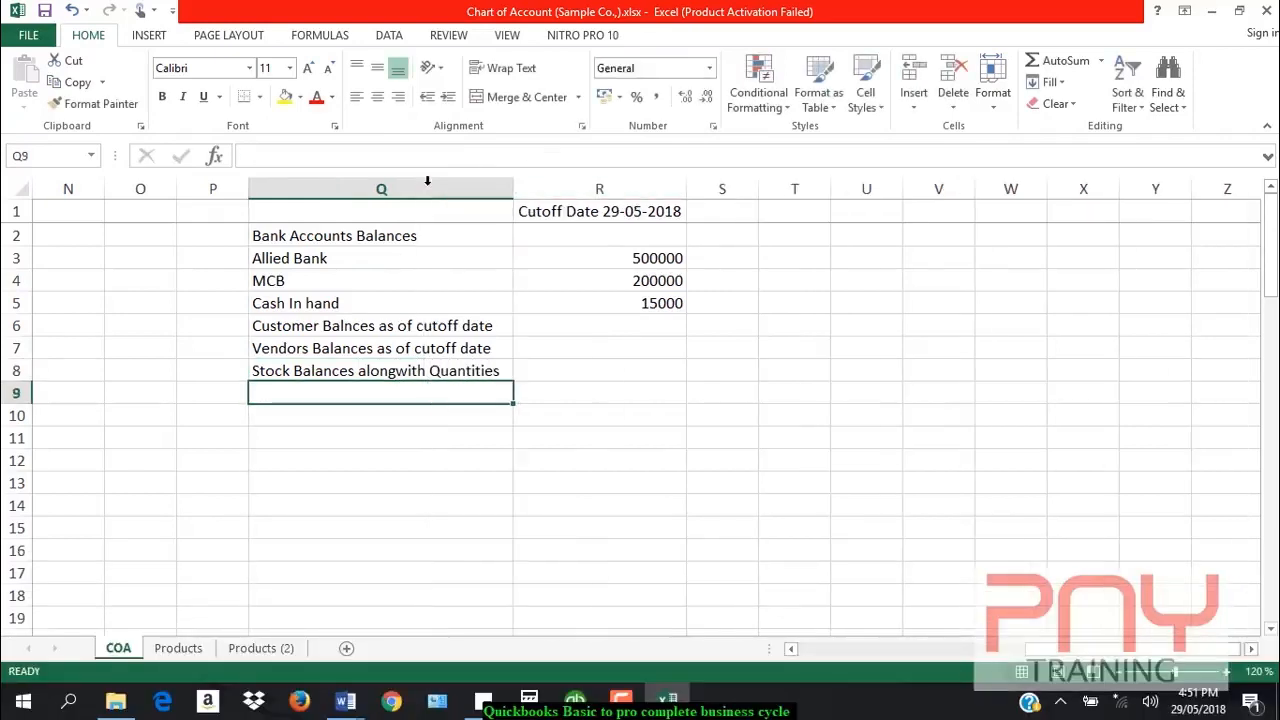
pyautogui.click(380, 348)
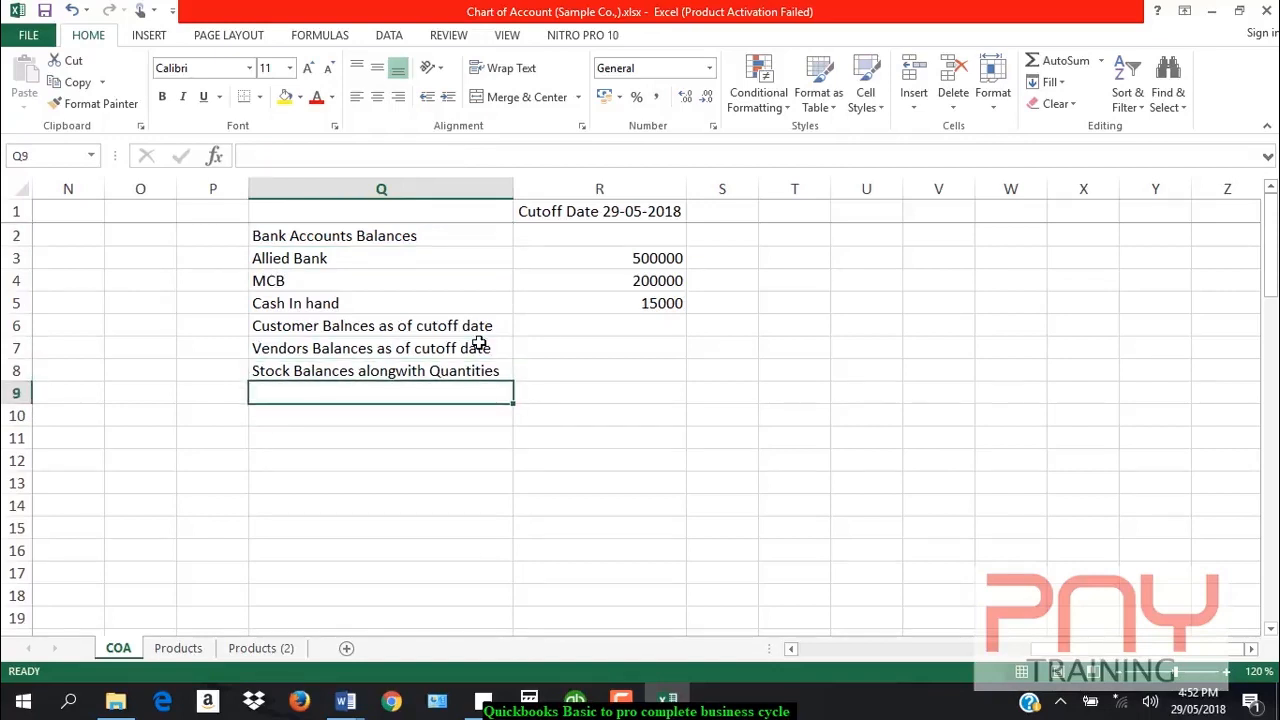
# Add 'Loan taken from any entity' and 'Loan given to any entity' in Q9 and Q10.
pyautogui.write('Loan')
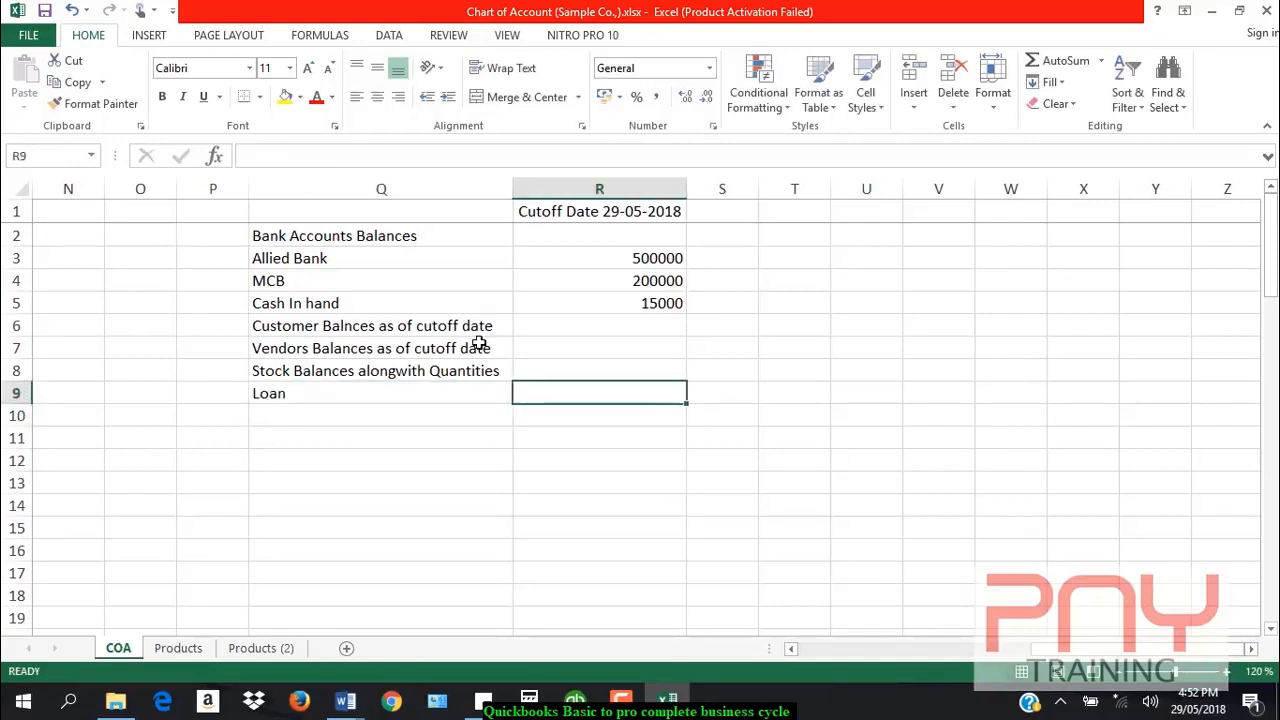
pyautogui.click(380, 415)
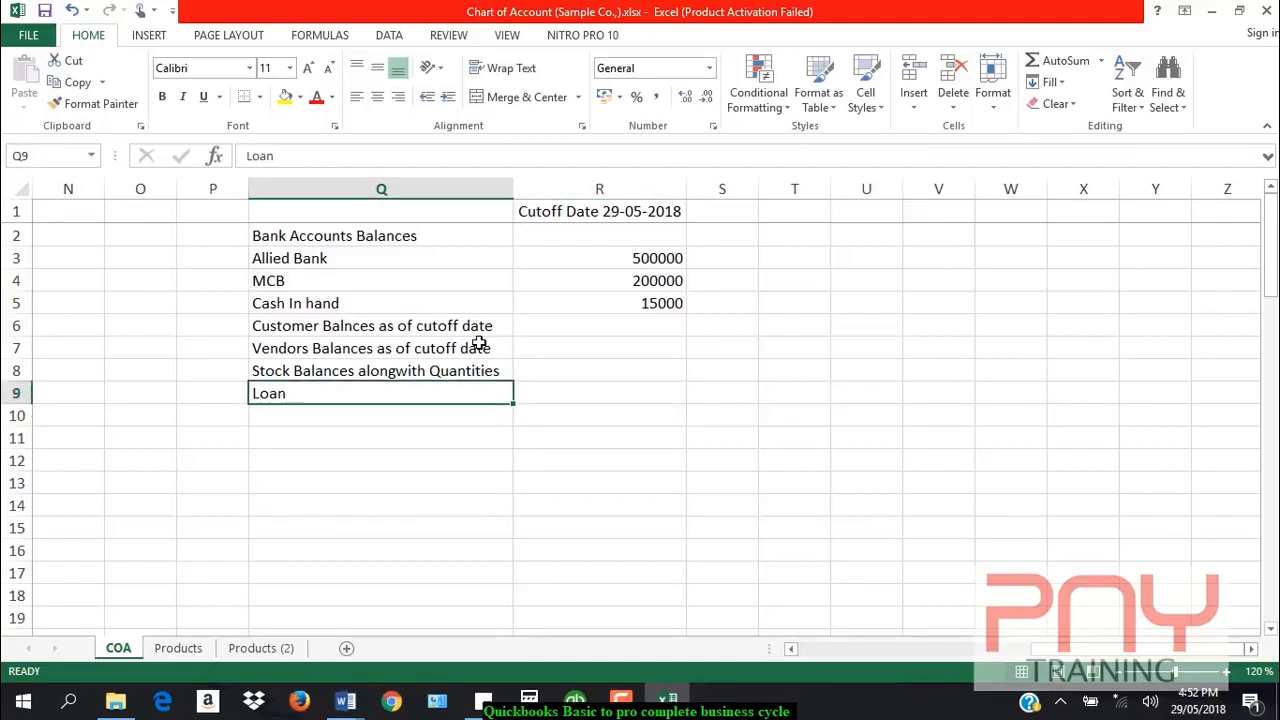
pyautogui.write('take')
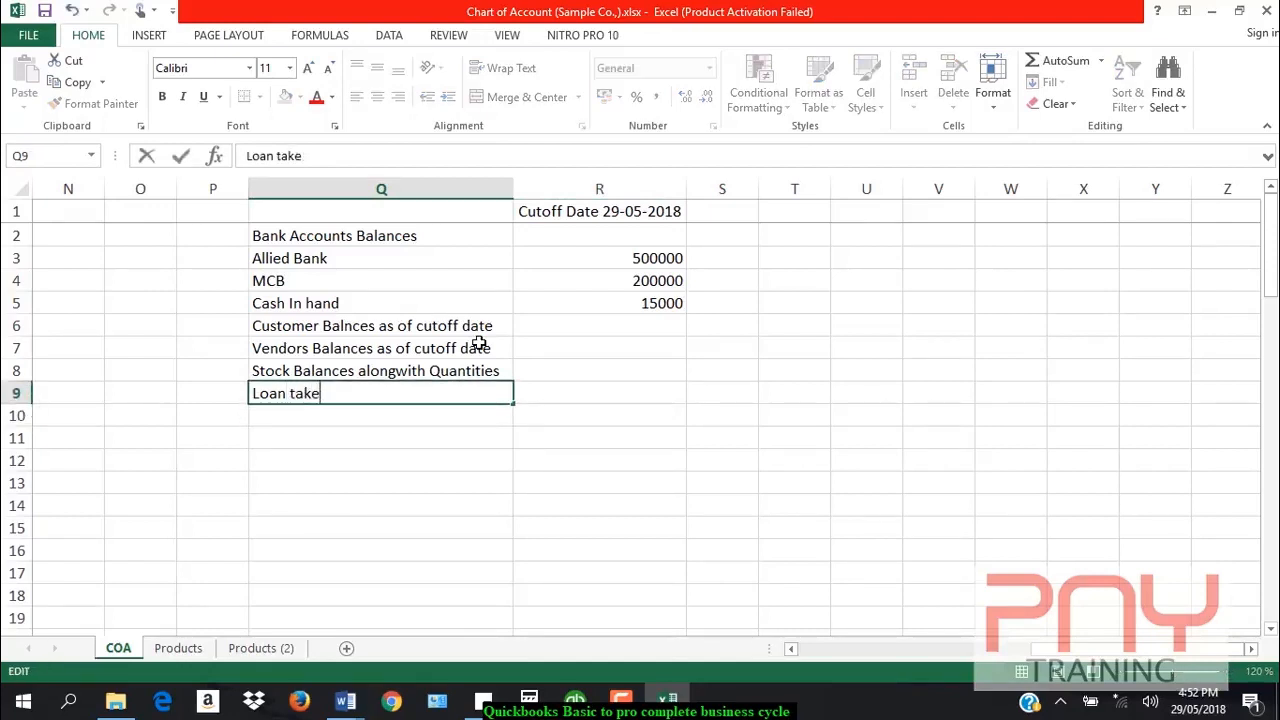
pyautogui.write('n from')
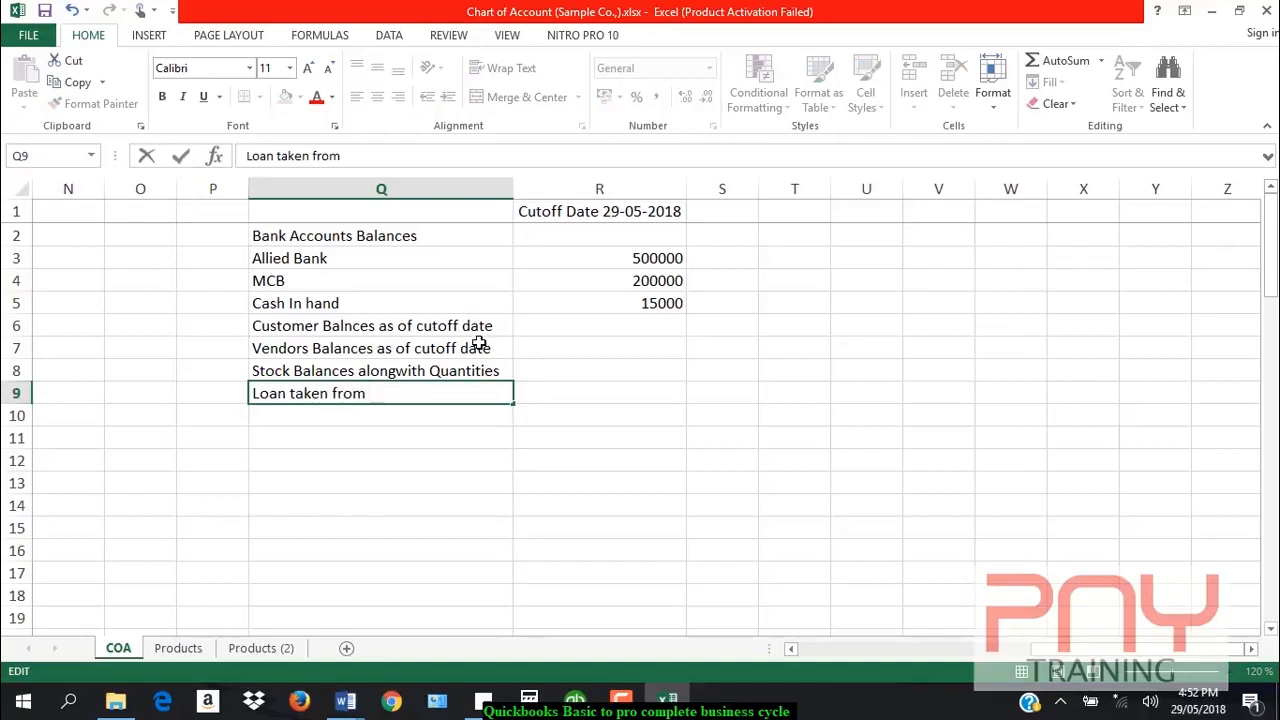
pyautogui.write('any entity')
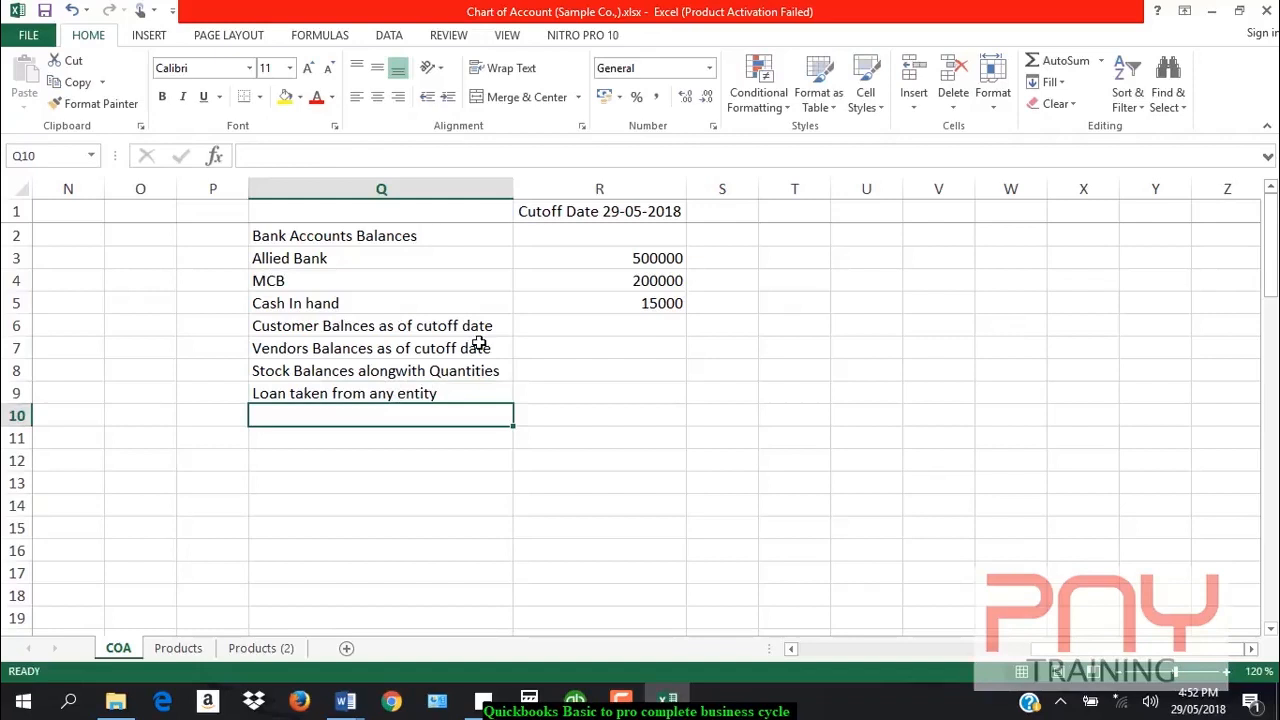
pyautogui.write('Loan given')
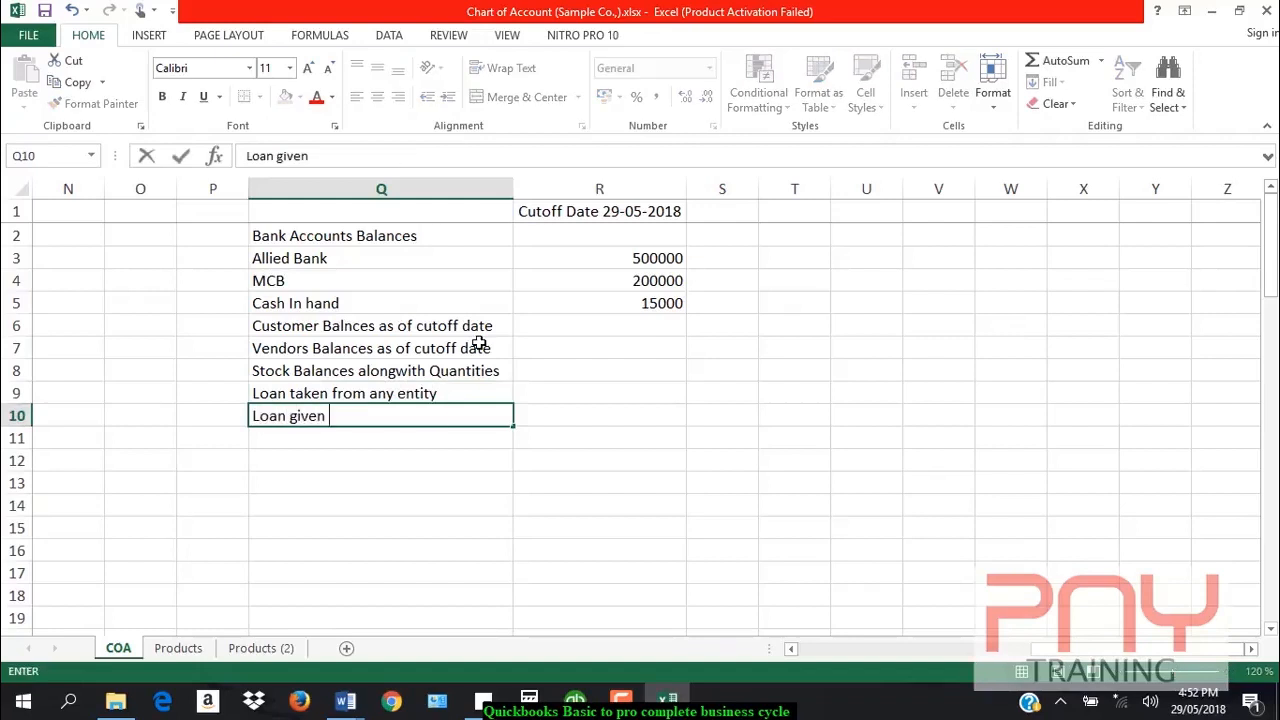
pyautogui.write('to any entity')
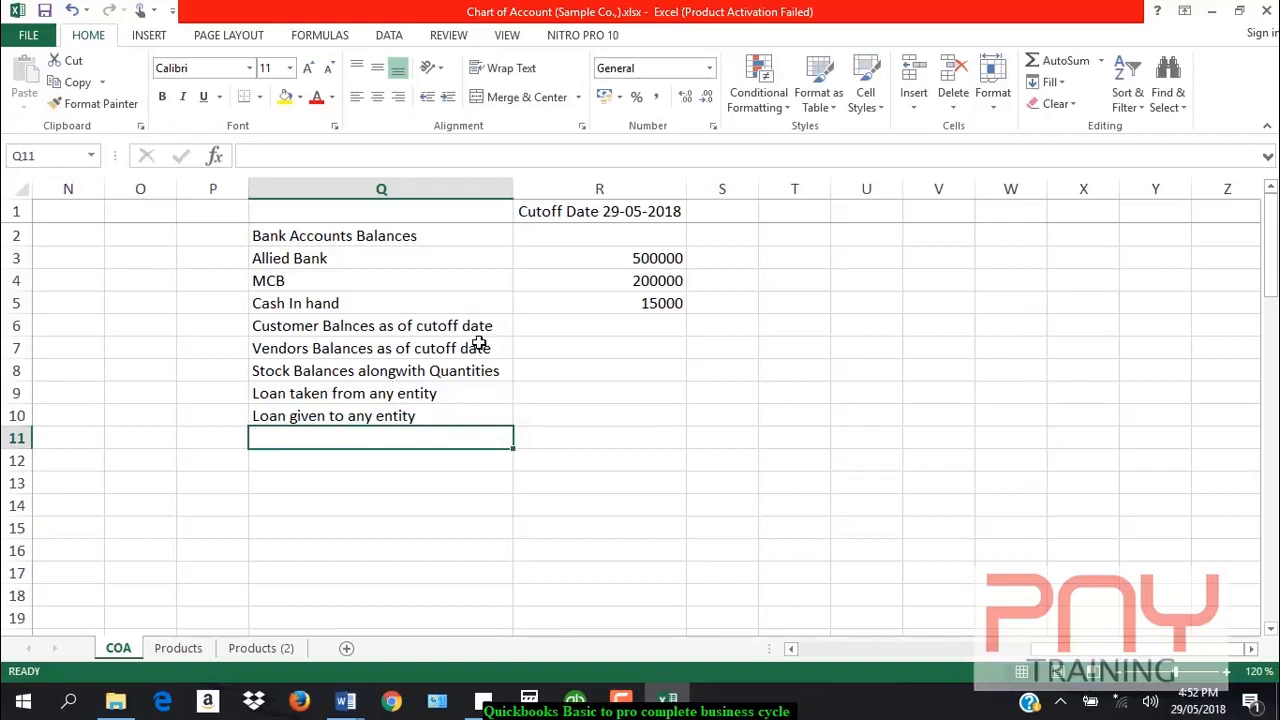
pyautogui.click(380, 235)
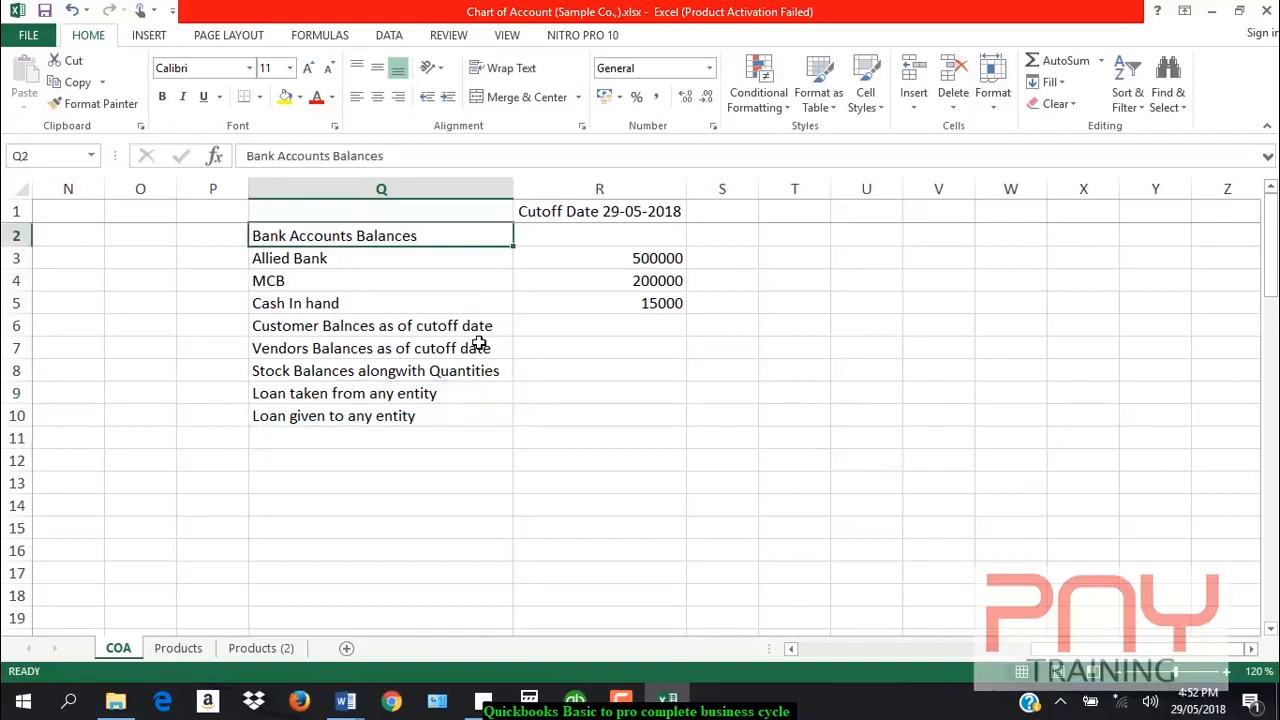
pyautogui.click(381, 258)
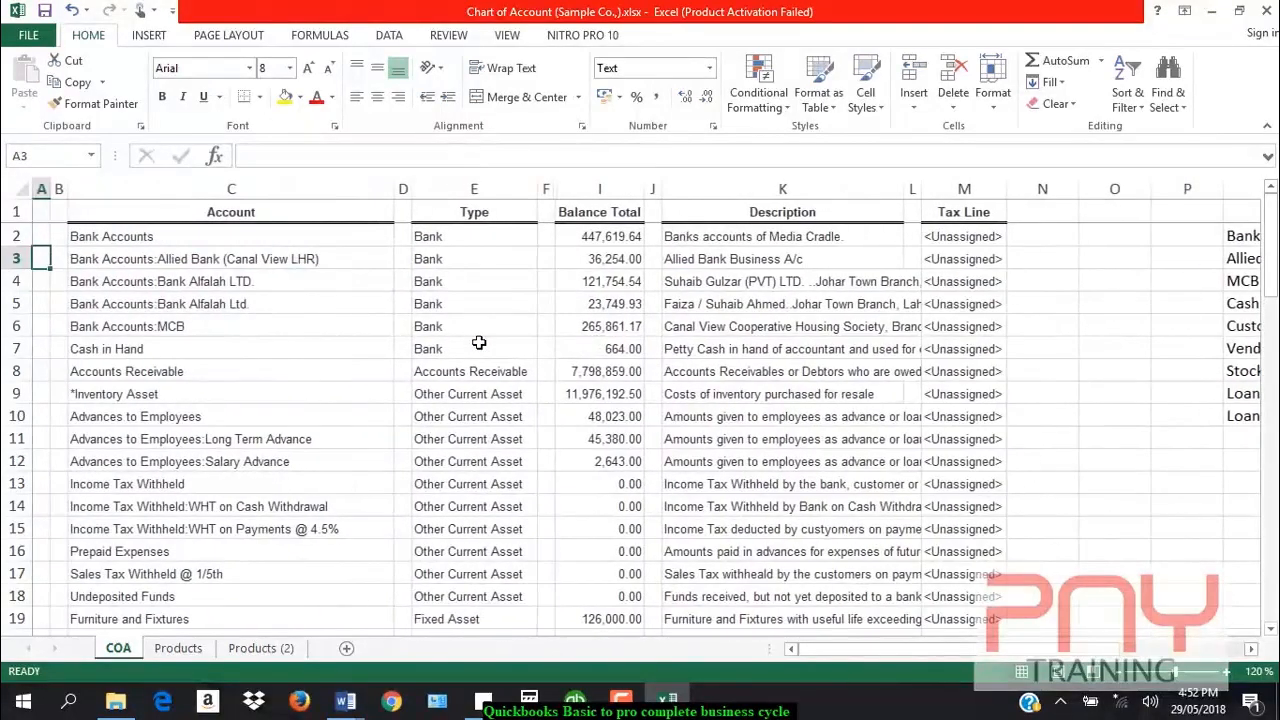
pyautogui.click(231, 258)
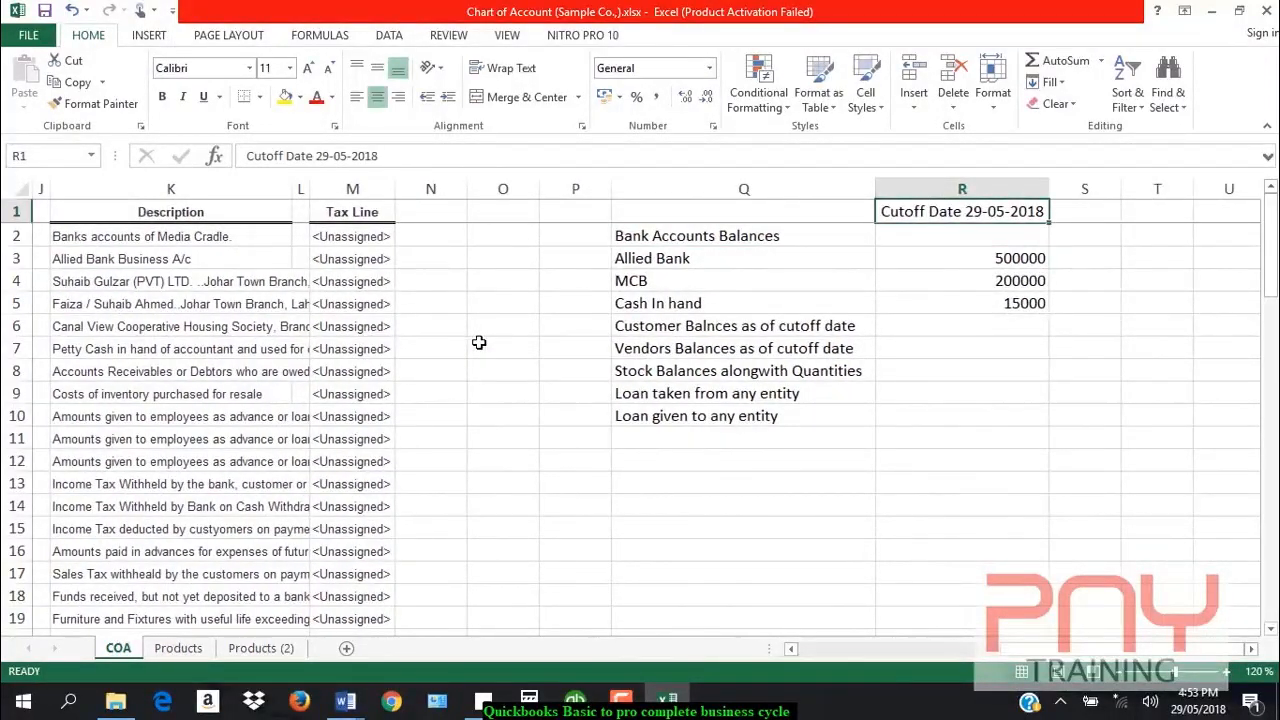
pyautogui.click(529, 347)
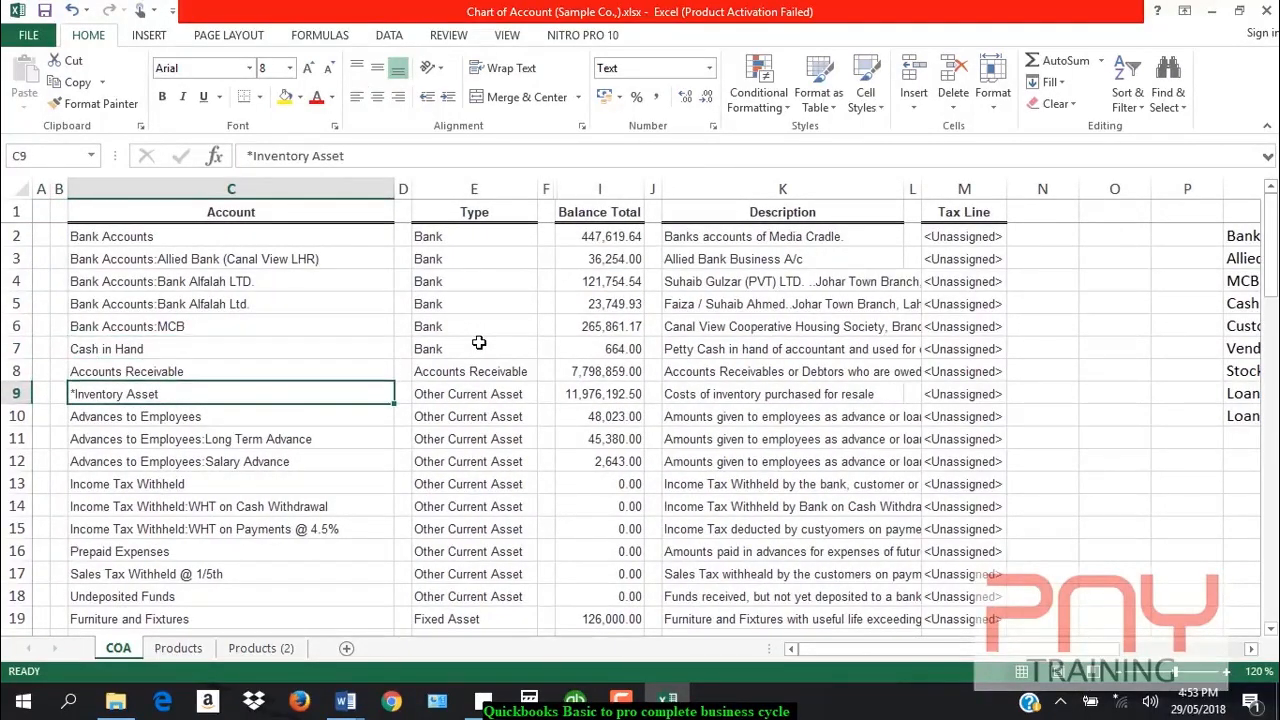
pyautogui.scroll(-3)
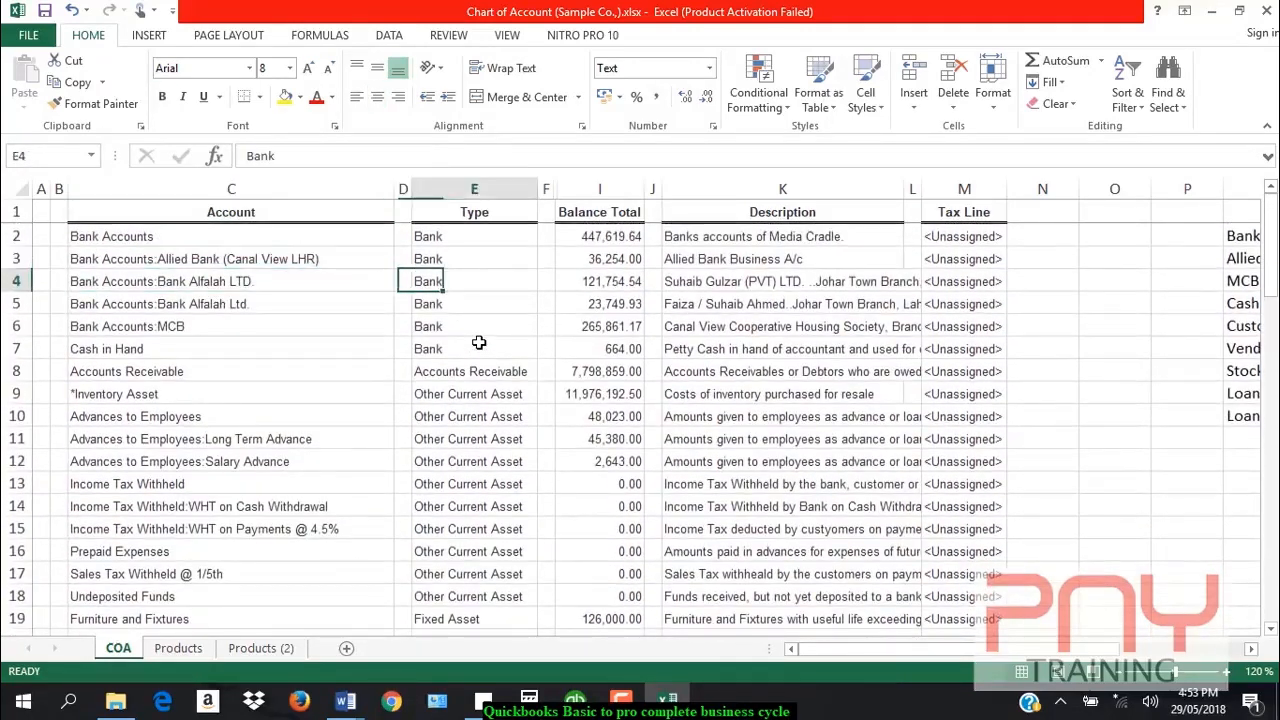
pyautogui.click(474, 371)
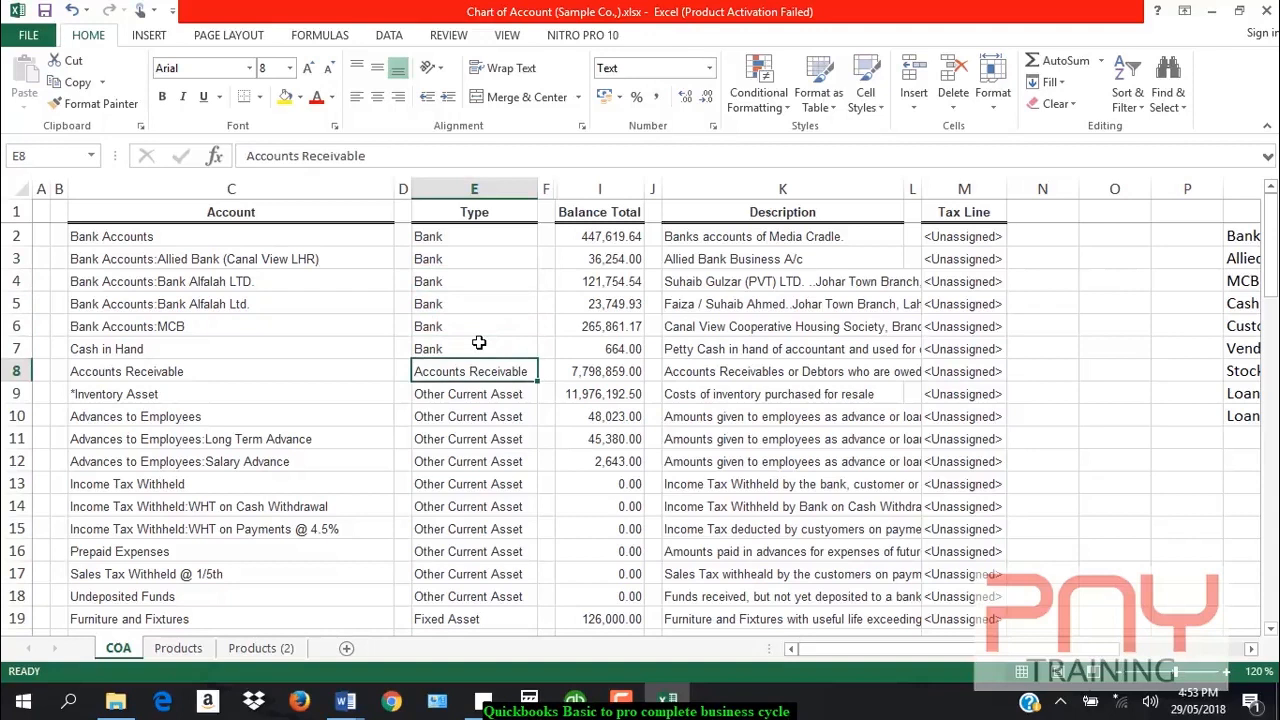
pyautogui.click(474, 416)
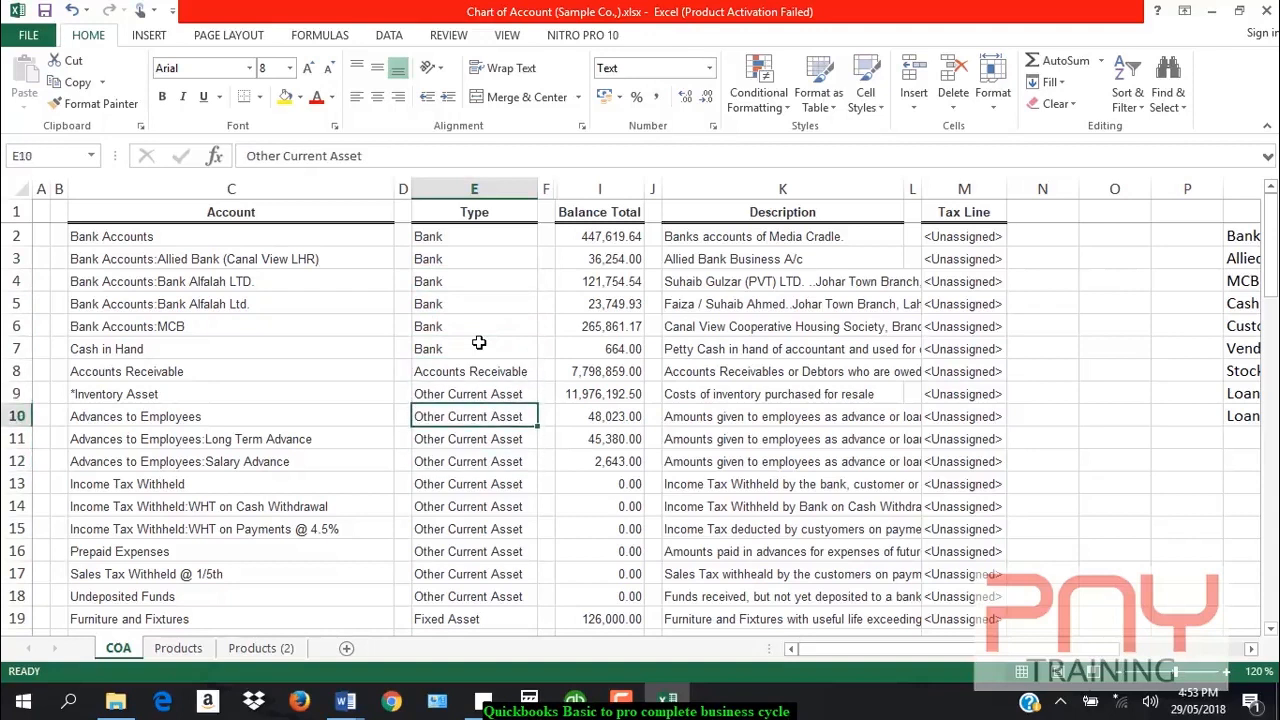
pyautogui.scroll(-3)
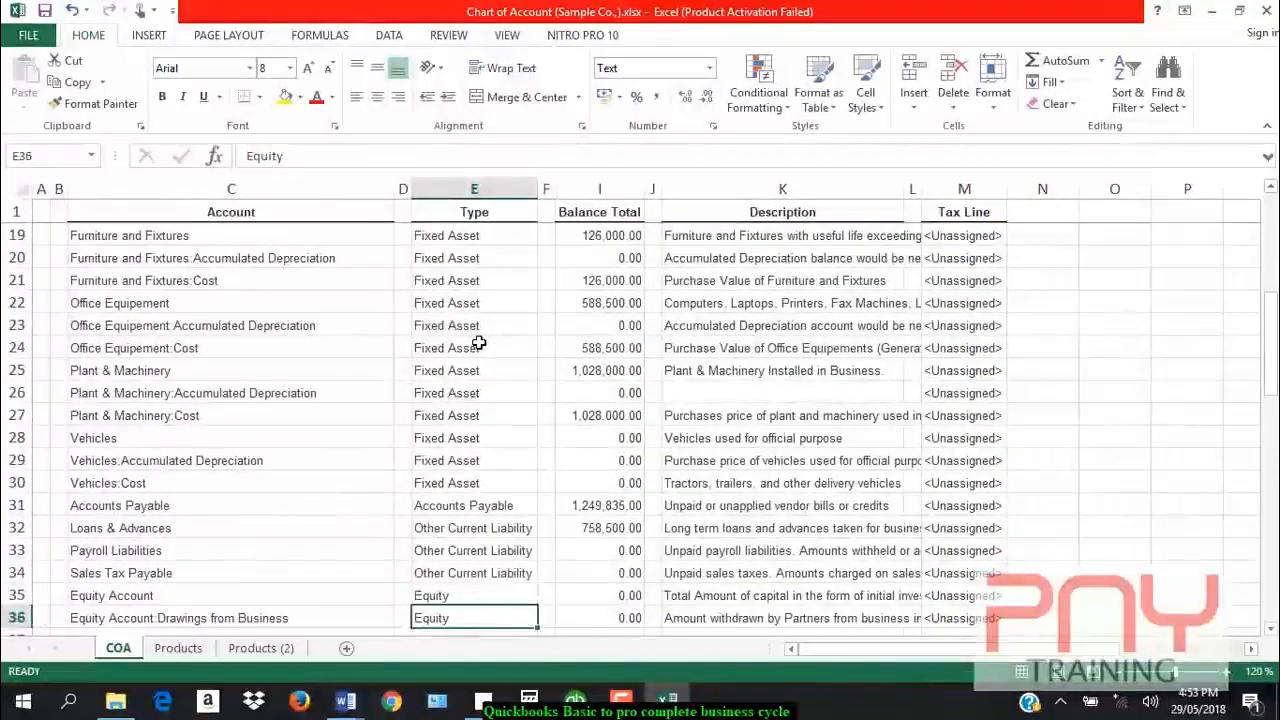
pyautogui.scroll(-3)
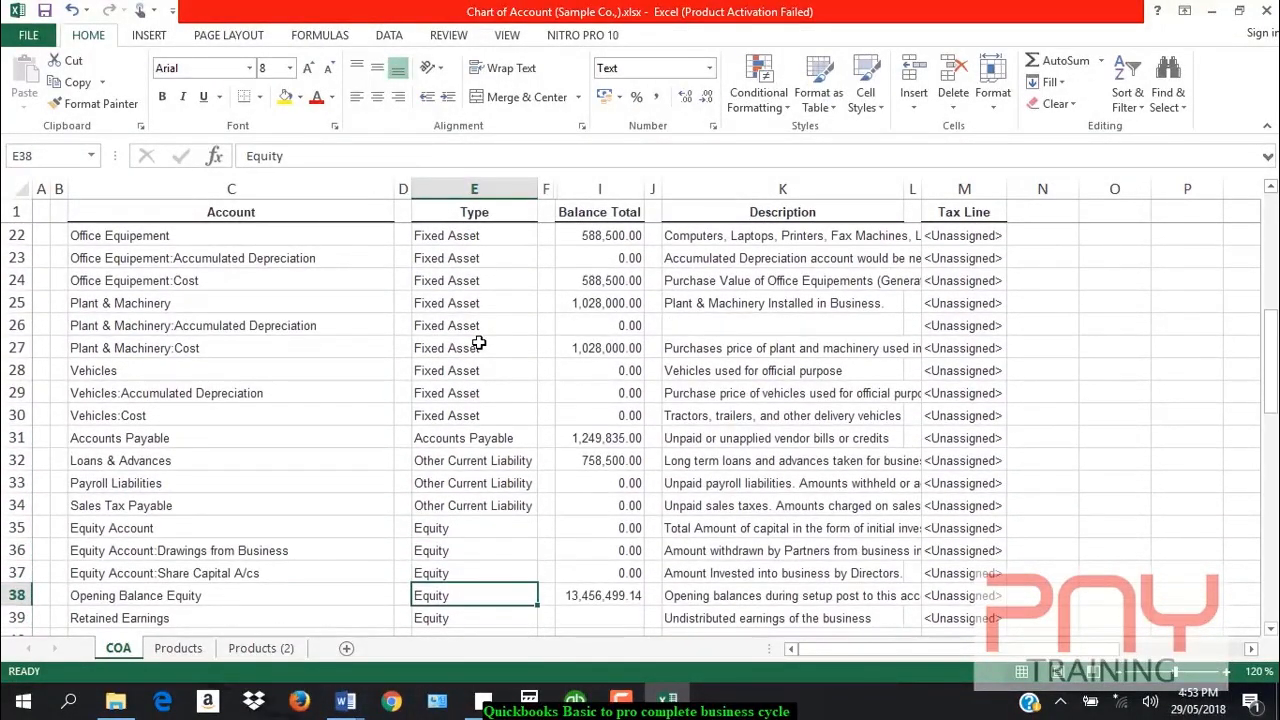
pyautogui.click(473, 572)
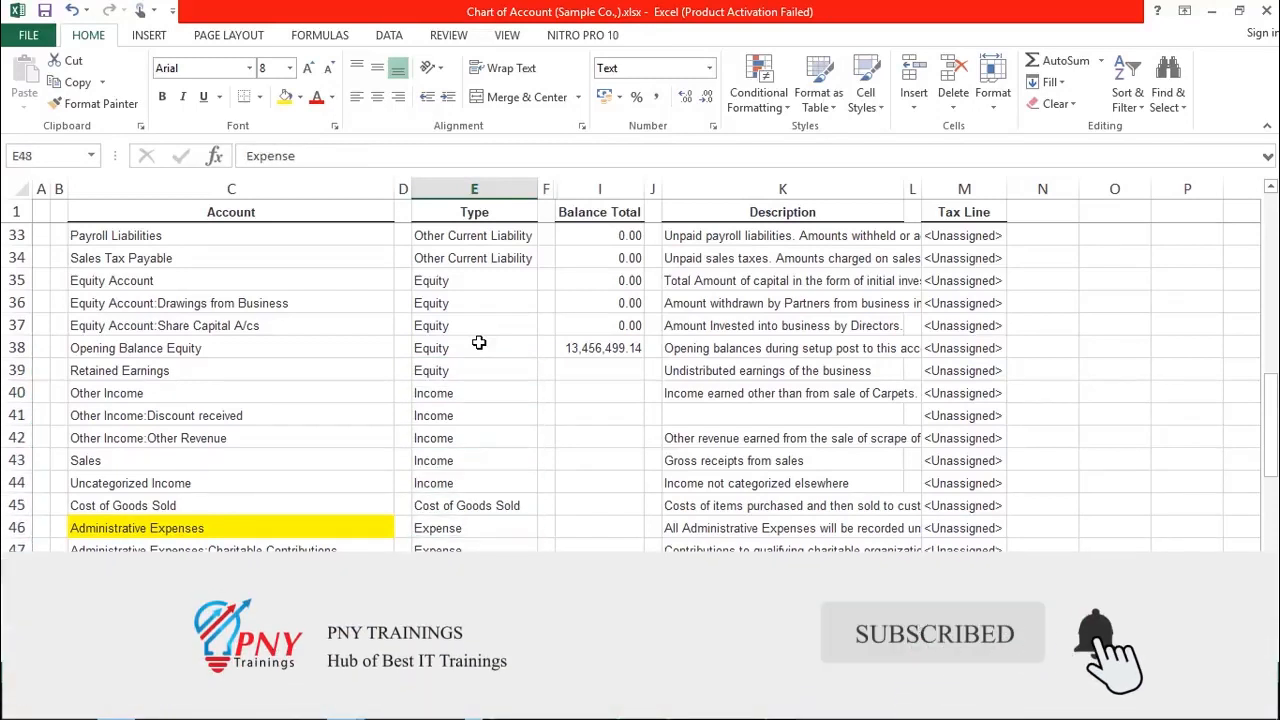
pyautogui.scroll(-3)
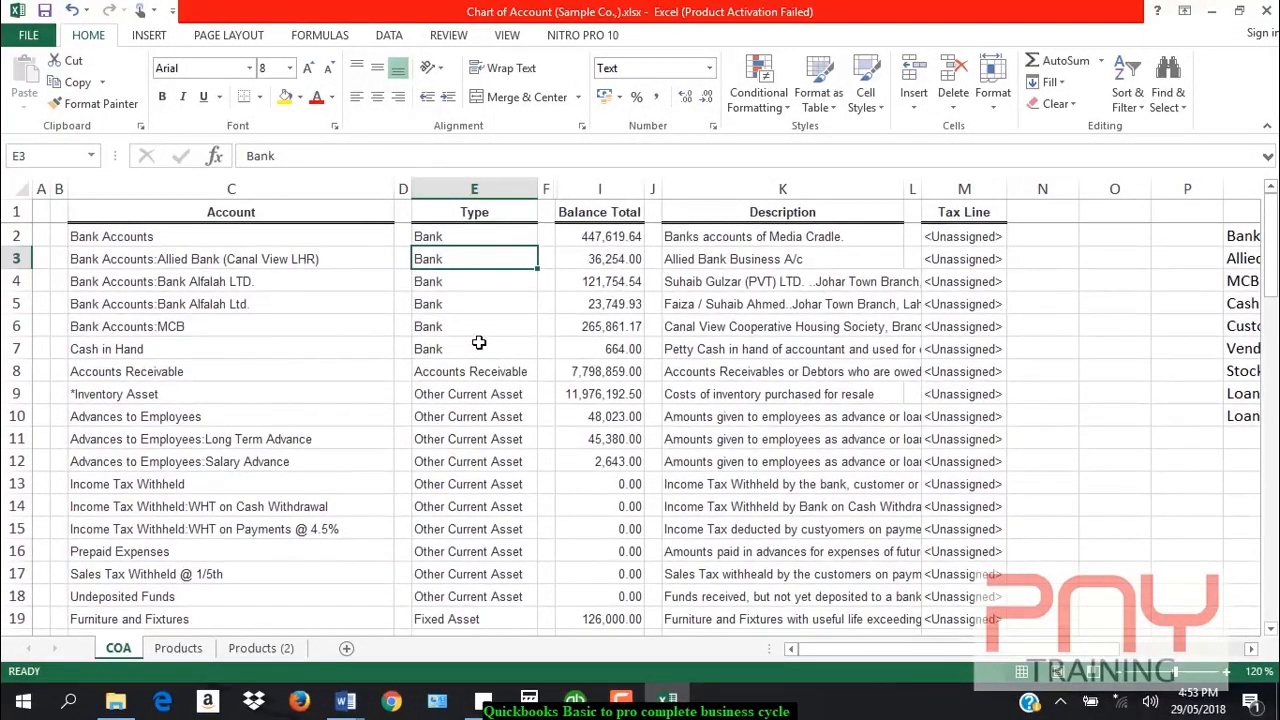
# Review the Type column and bank account cells, then switch to QuickBooks' Chart of Accounts.
pyautogui.click(474, 211)
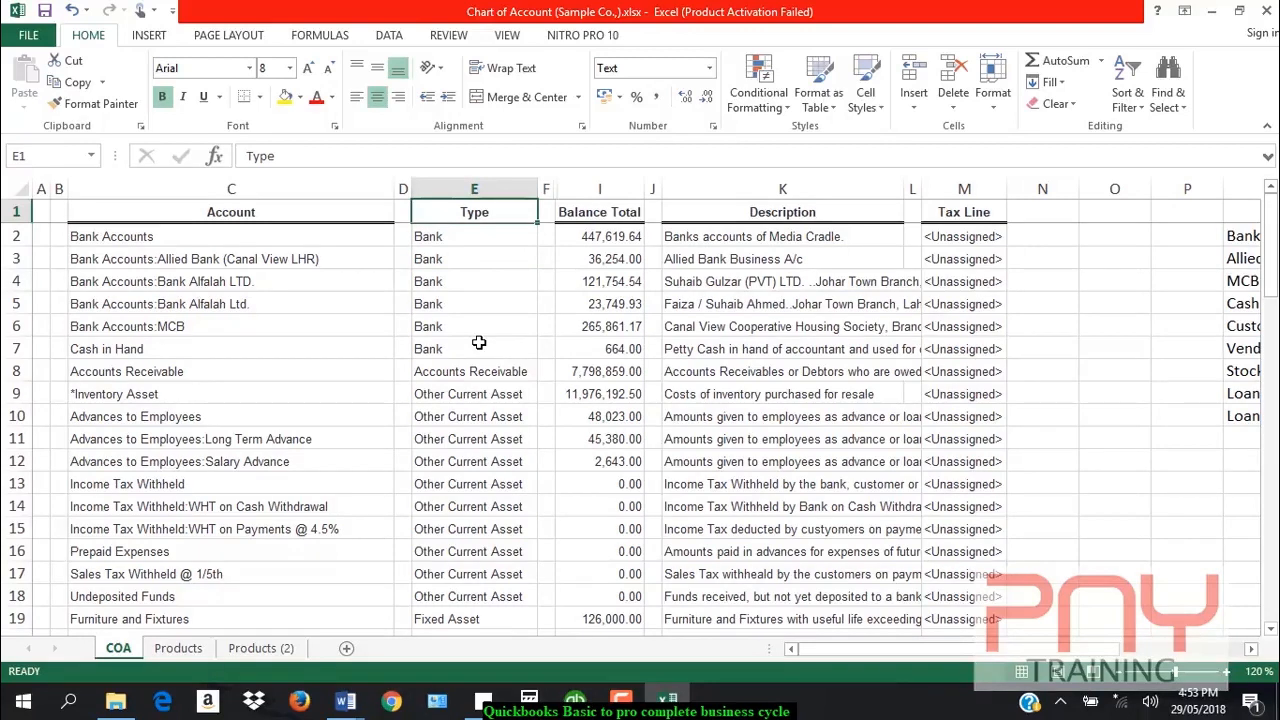
pyautogui.click(230, 211)
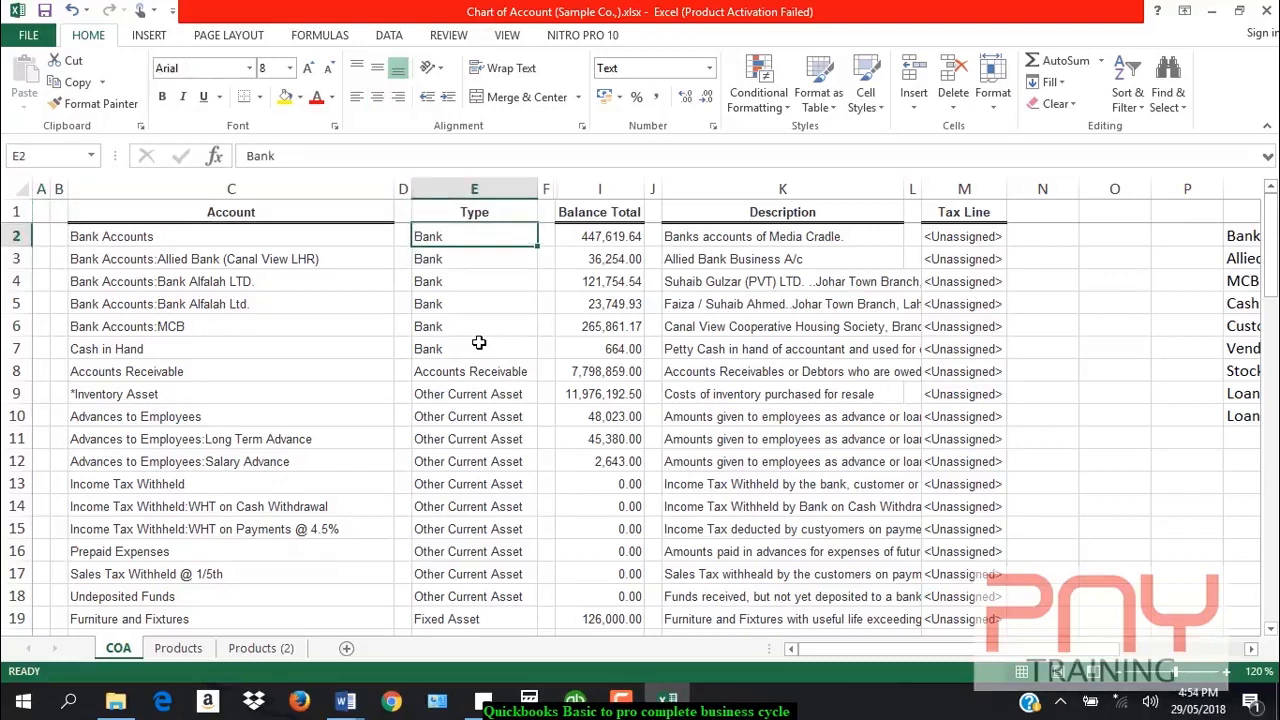
pyautogui.click(106, 348)
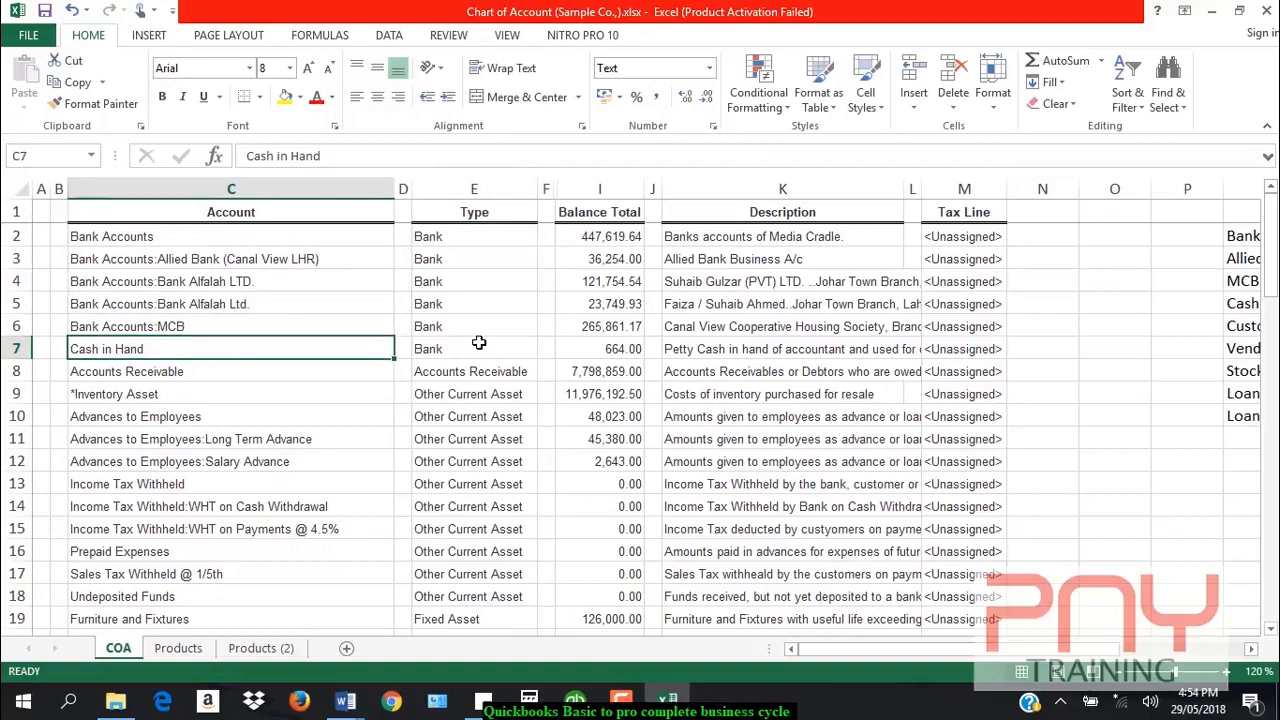
pyautogui.click(230, 258)
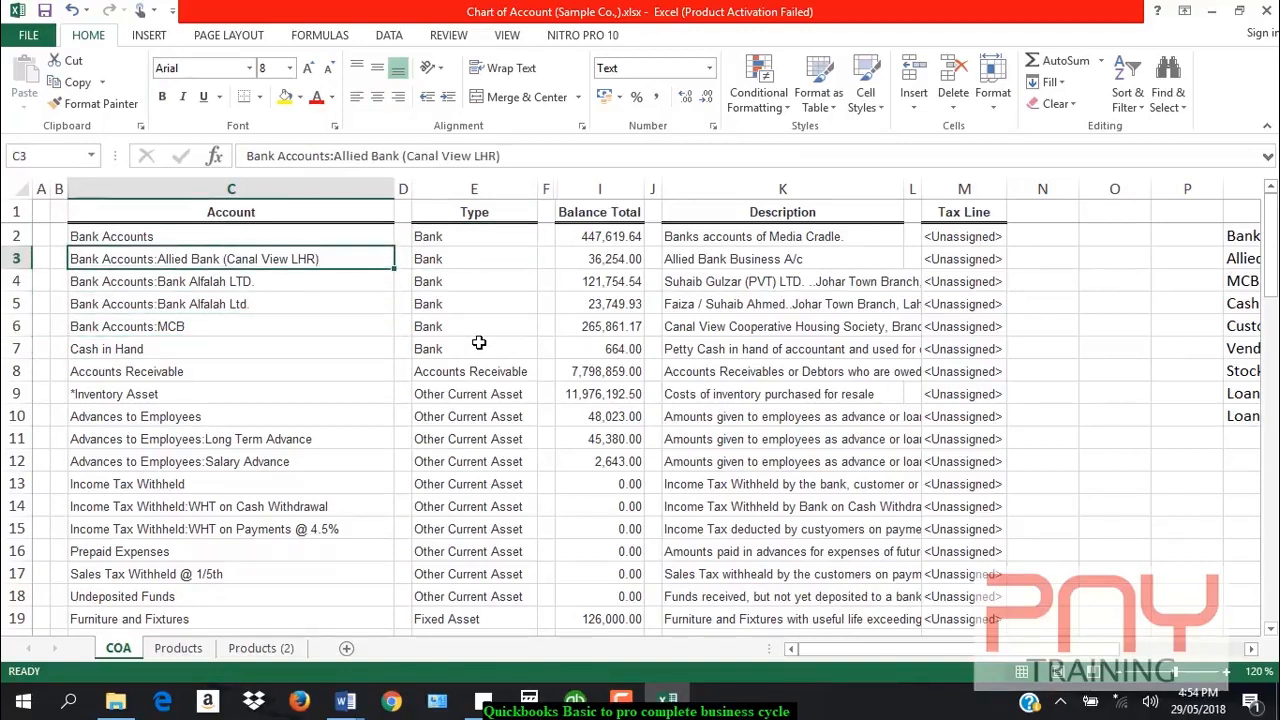
pyautogui.click(652, 258)
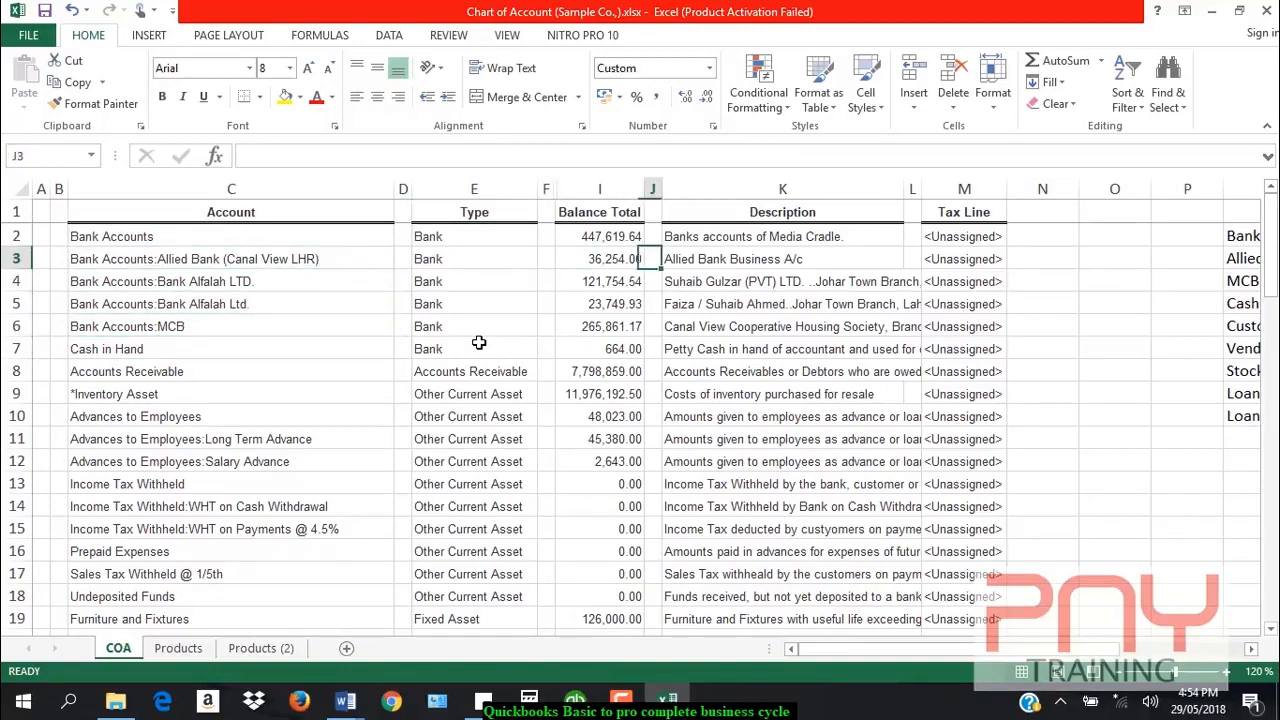
pyautogui.click(231, 258)
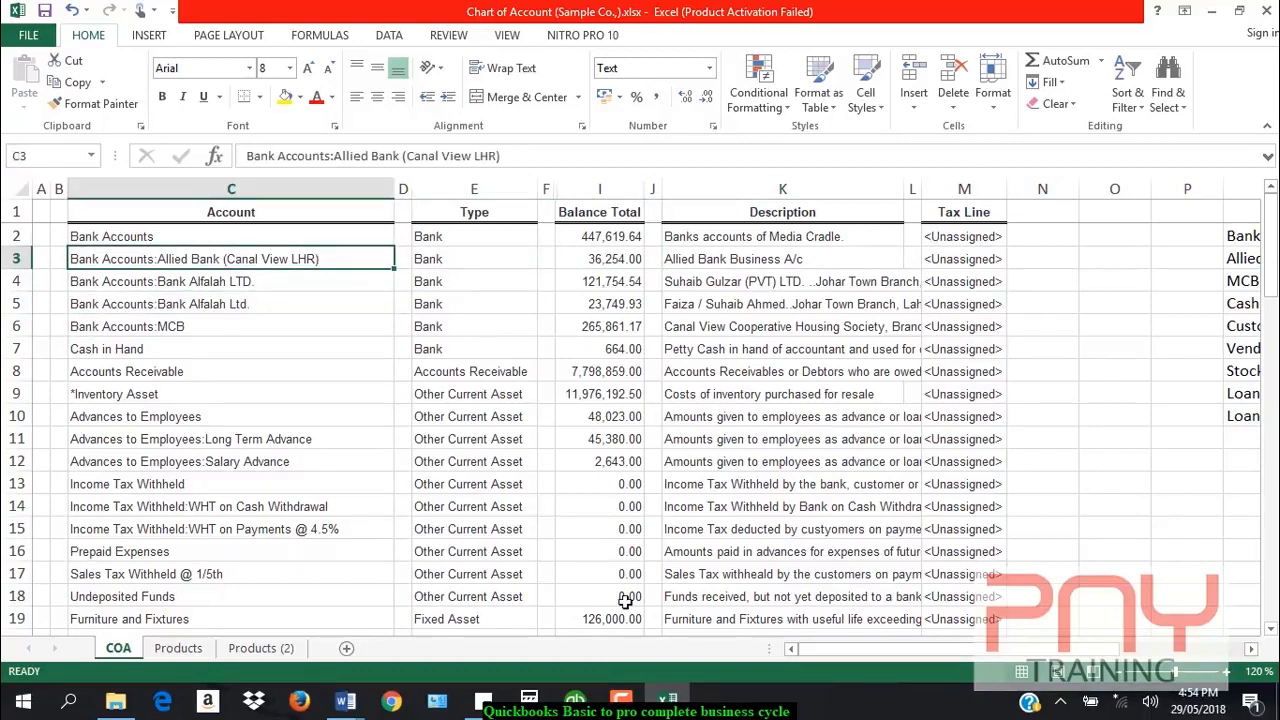
pyautogui.click(575, 700)
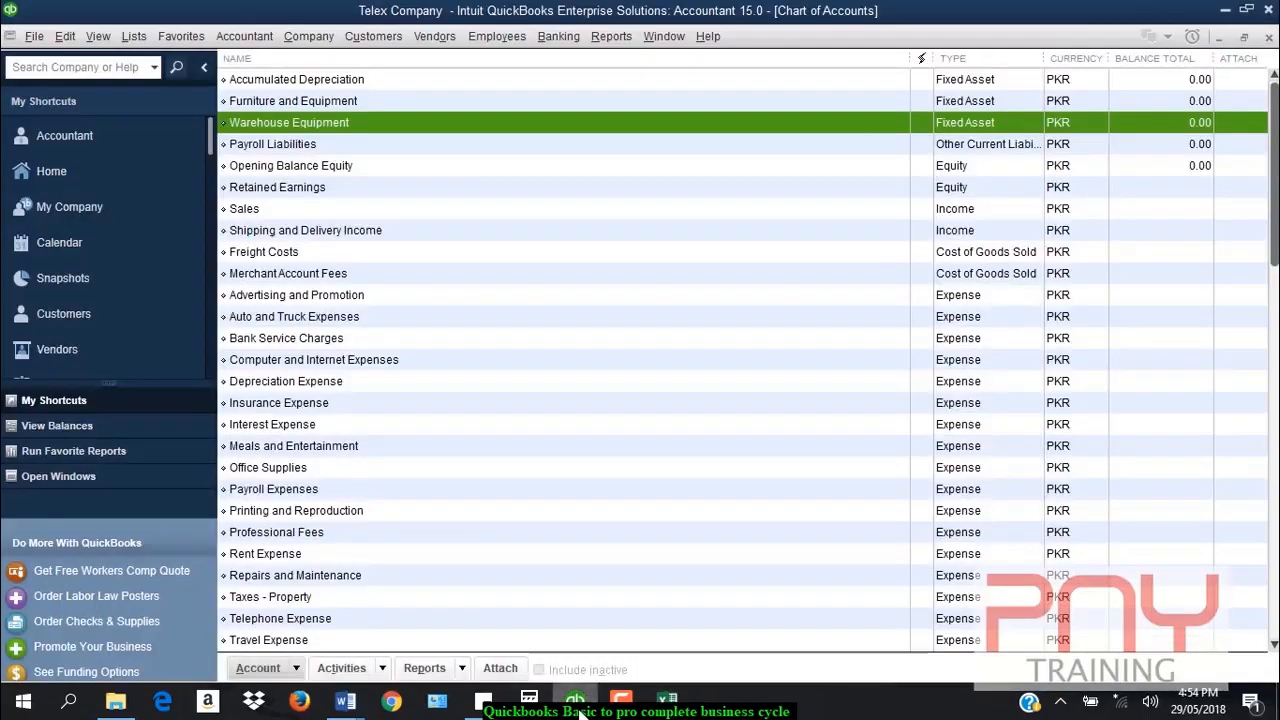